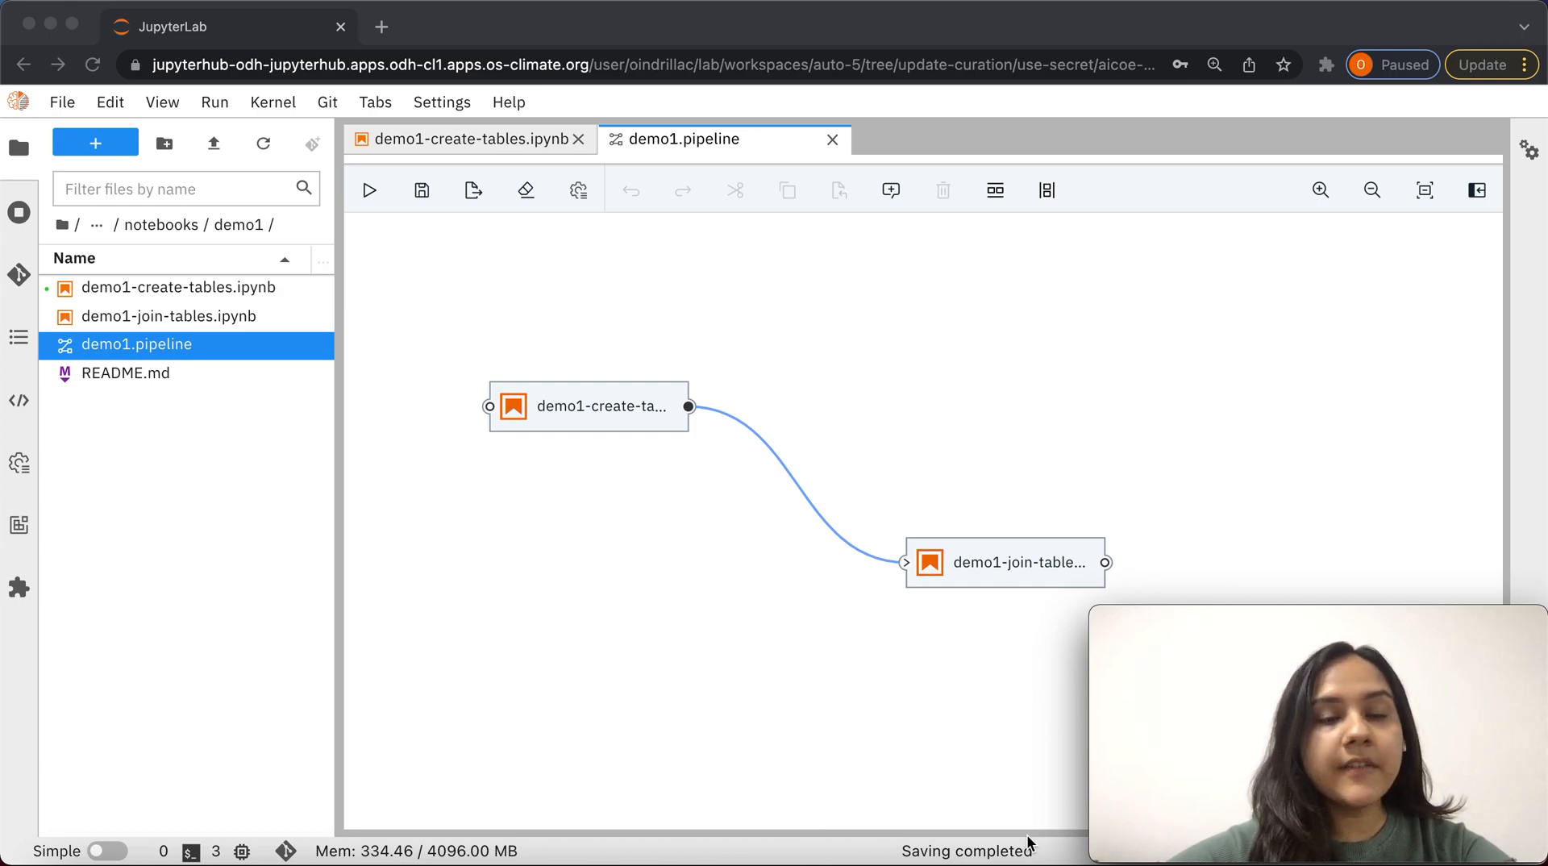
mouse_move(1114, 394)
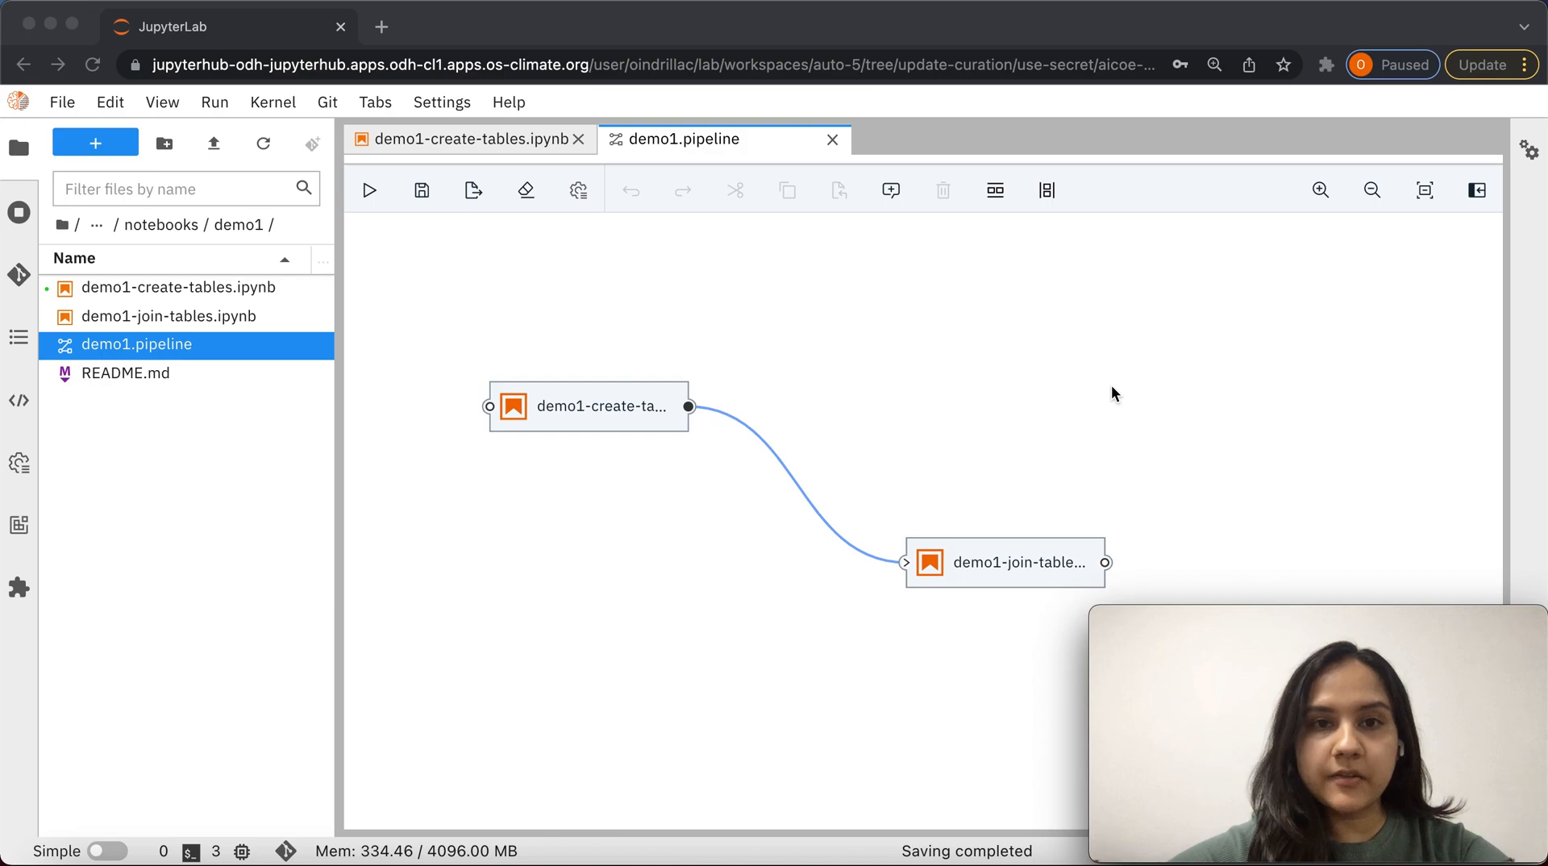
mouse_move(1065, 268)
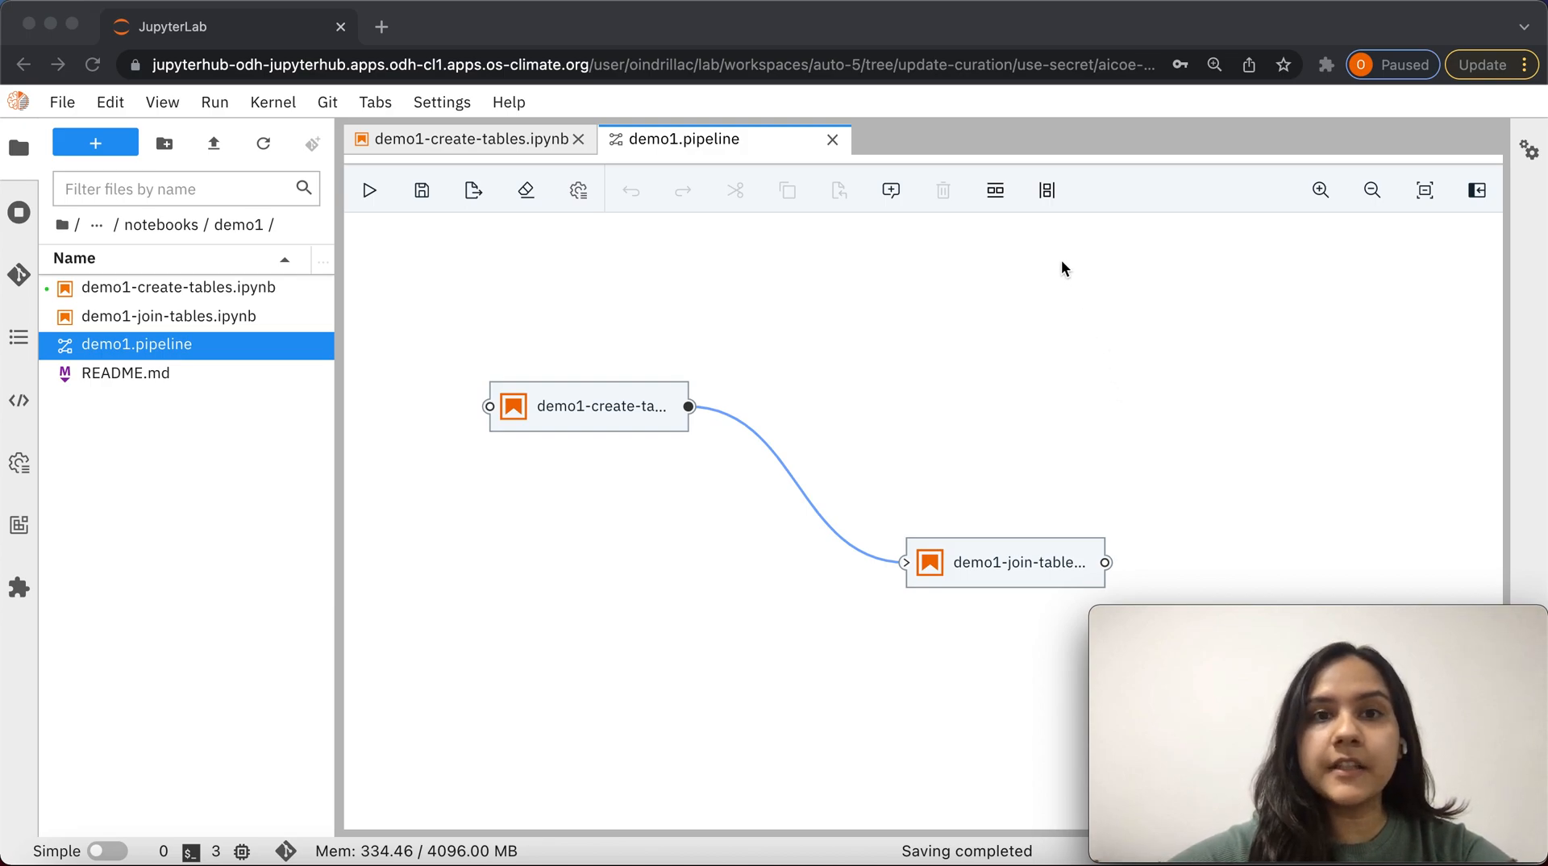
mouse_move(1043, 265)
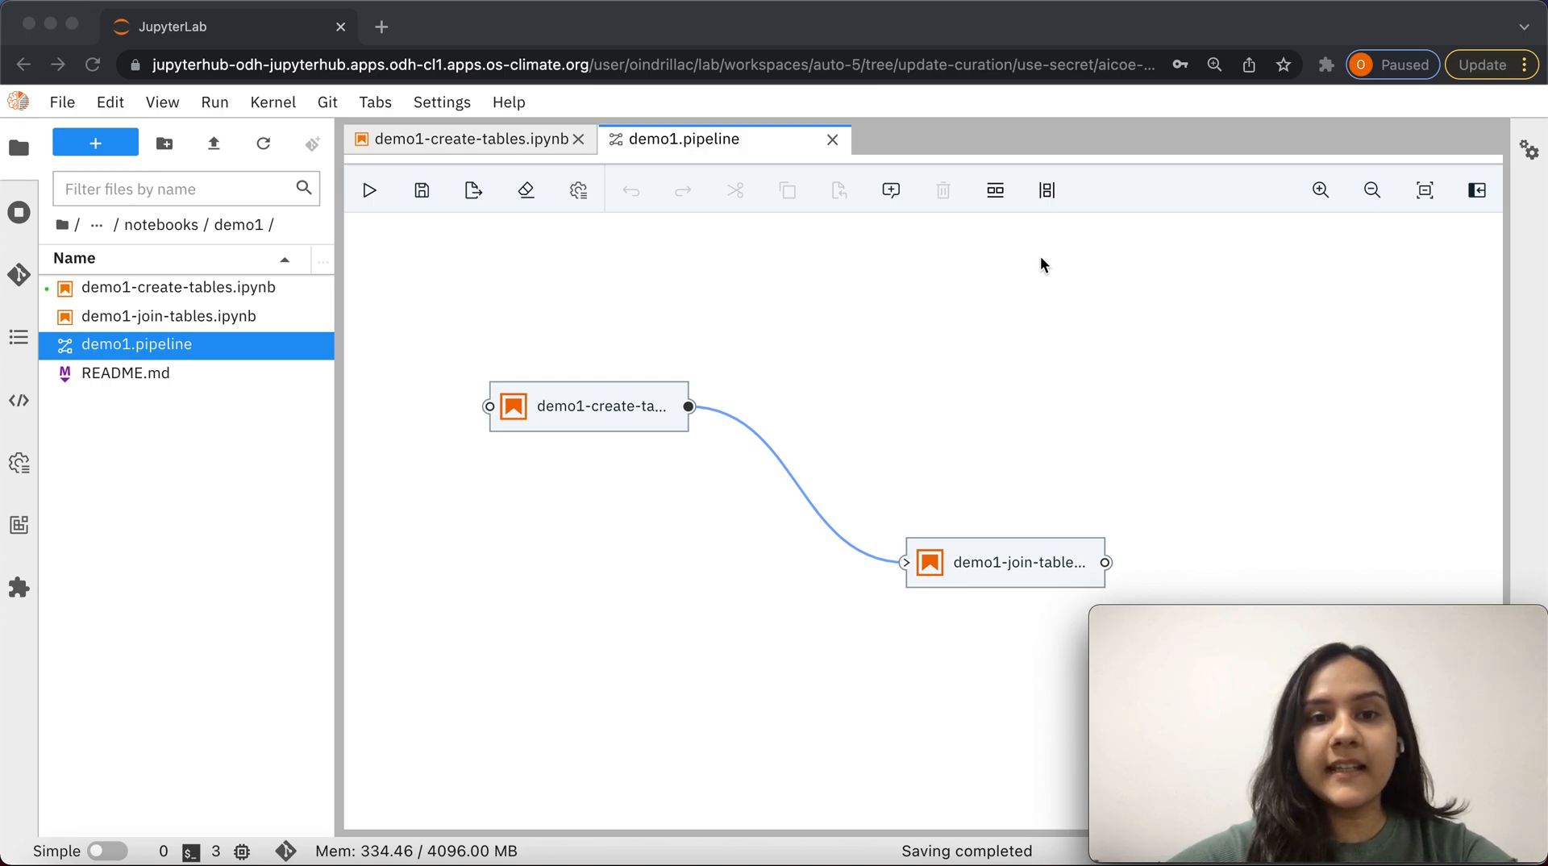
mouse_move(1079, 399)
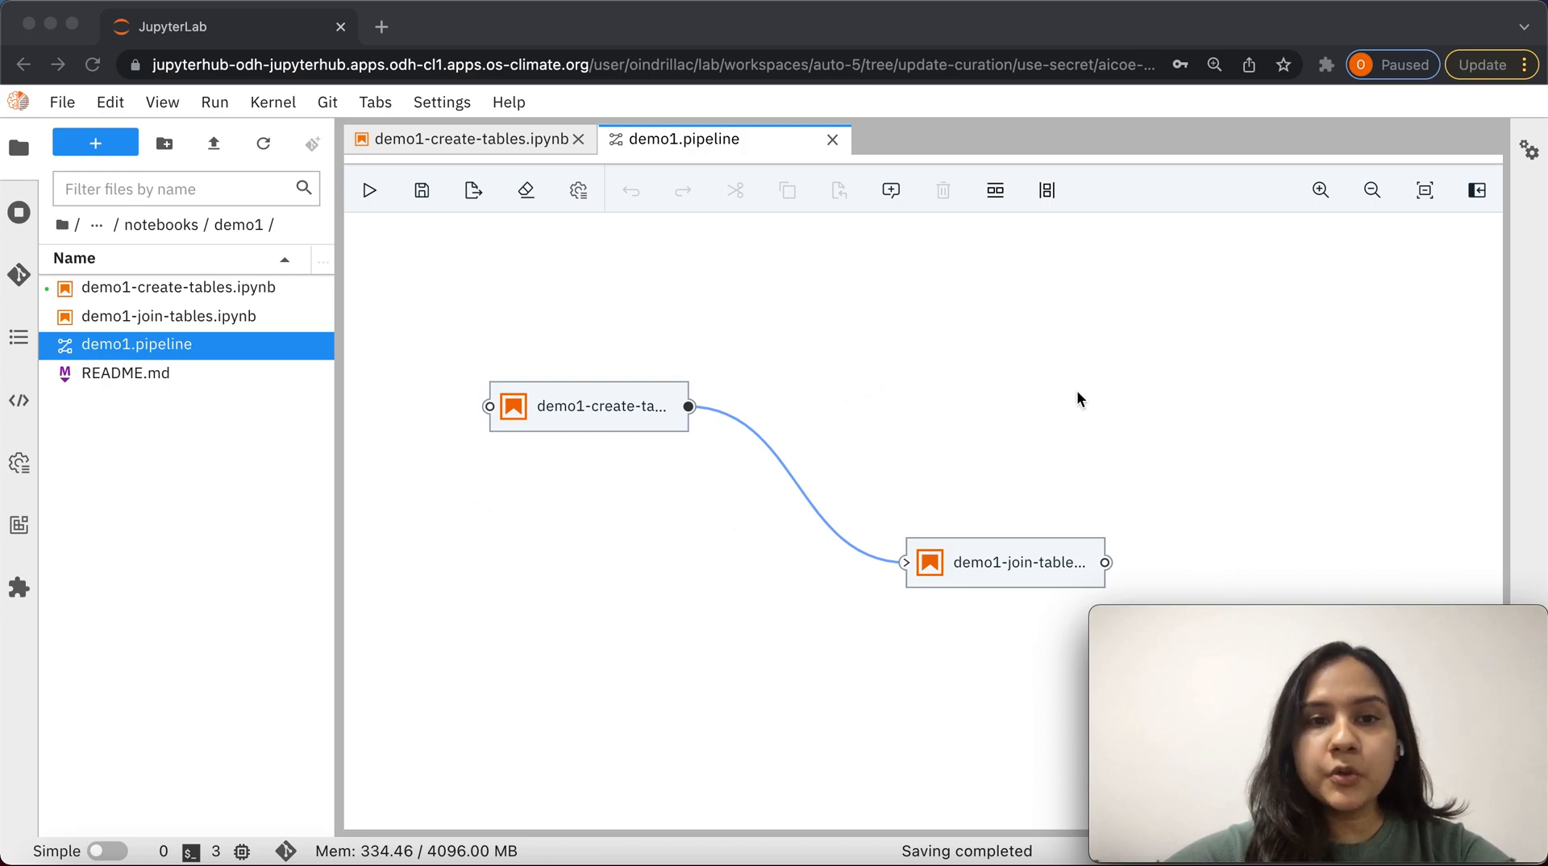
mouse_move(639, 236)
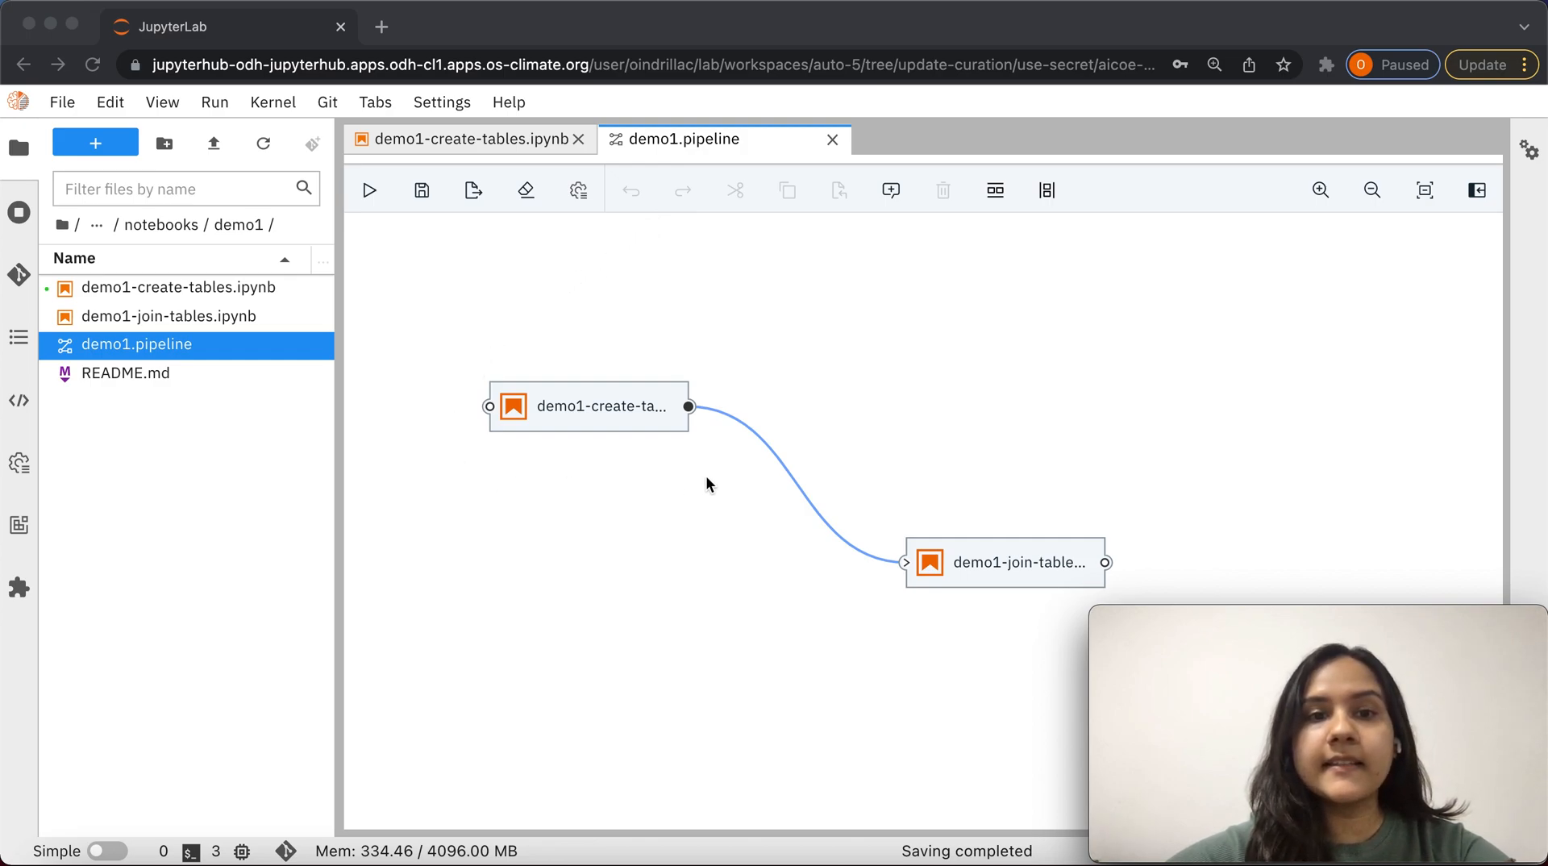
mouse_move(1193, 510)
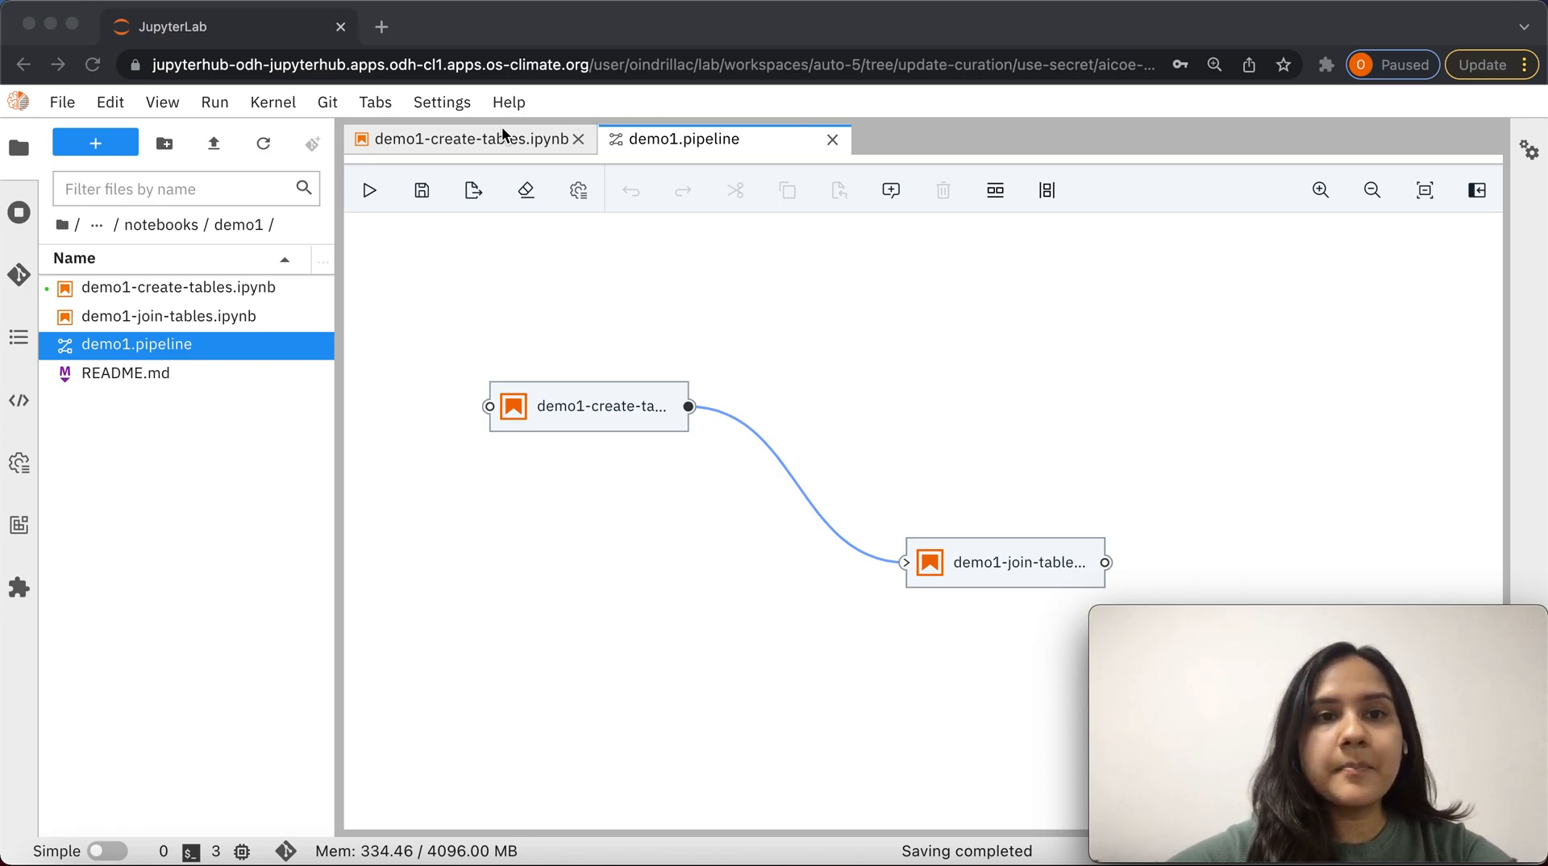
Scroll the demo1-create-tables notebook past imports and credentials to the metrics_file_path cell
click(464, 138)
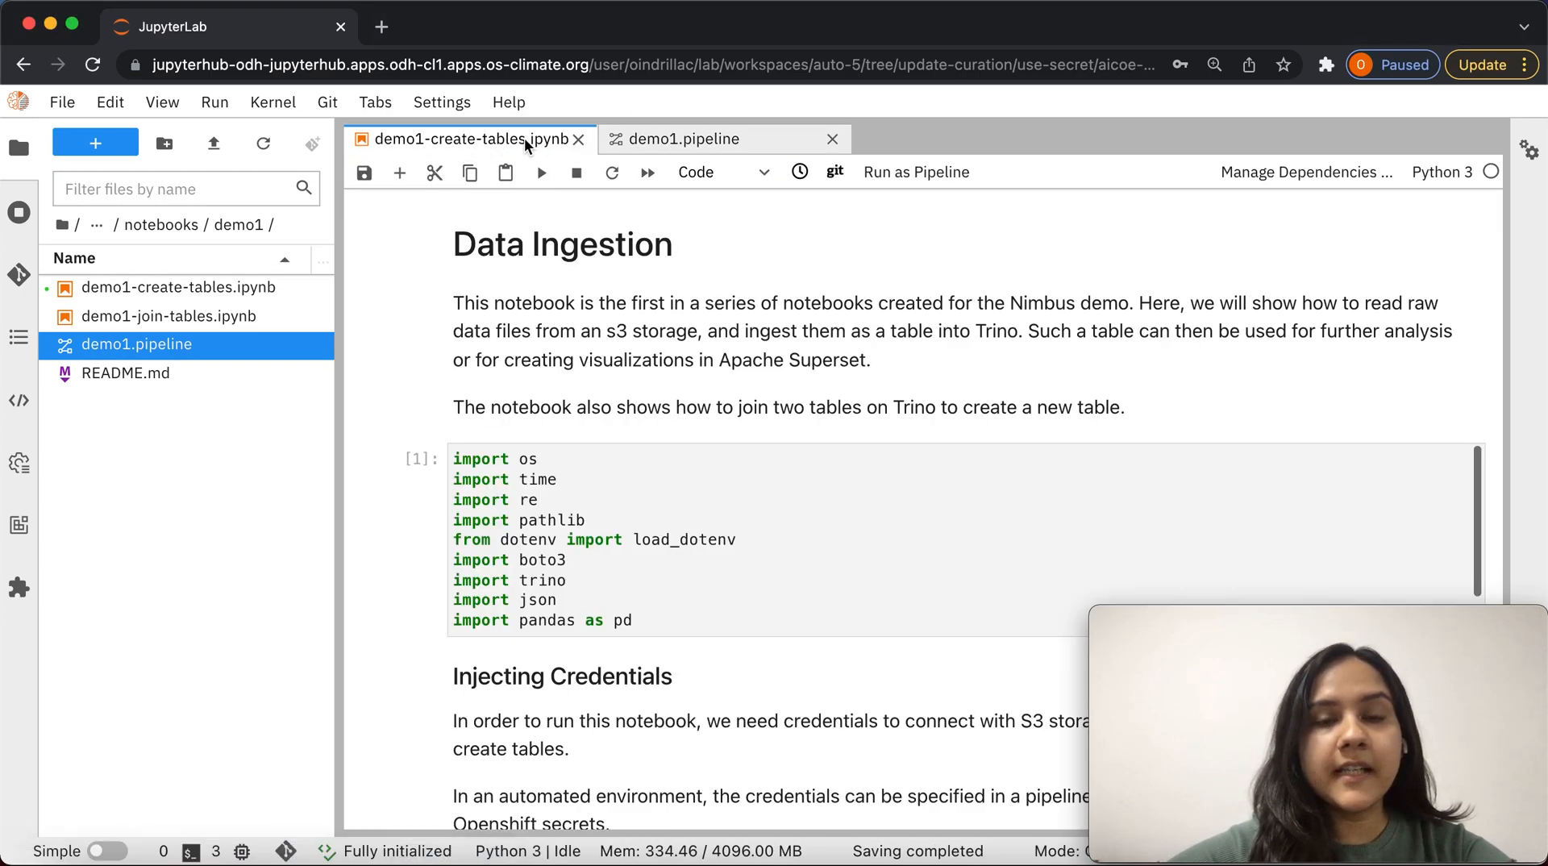
click(180, 287)
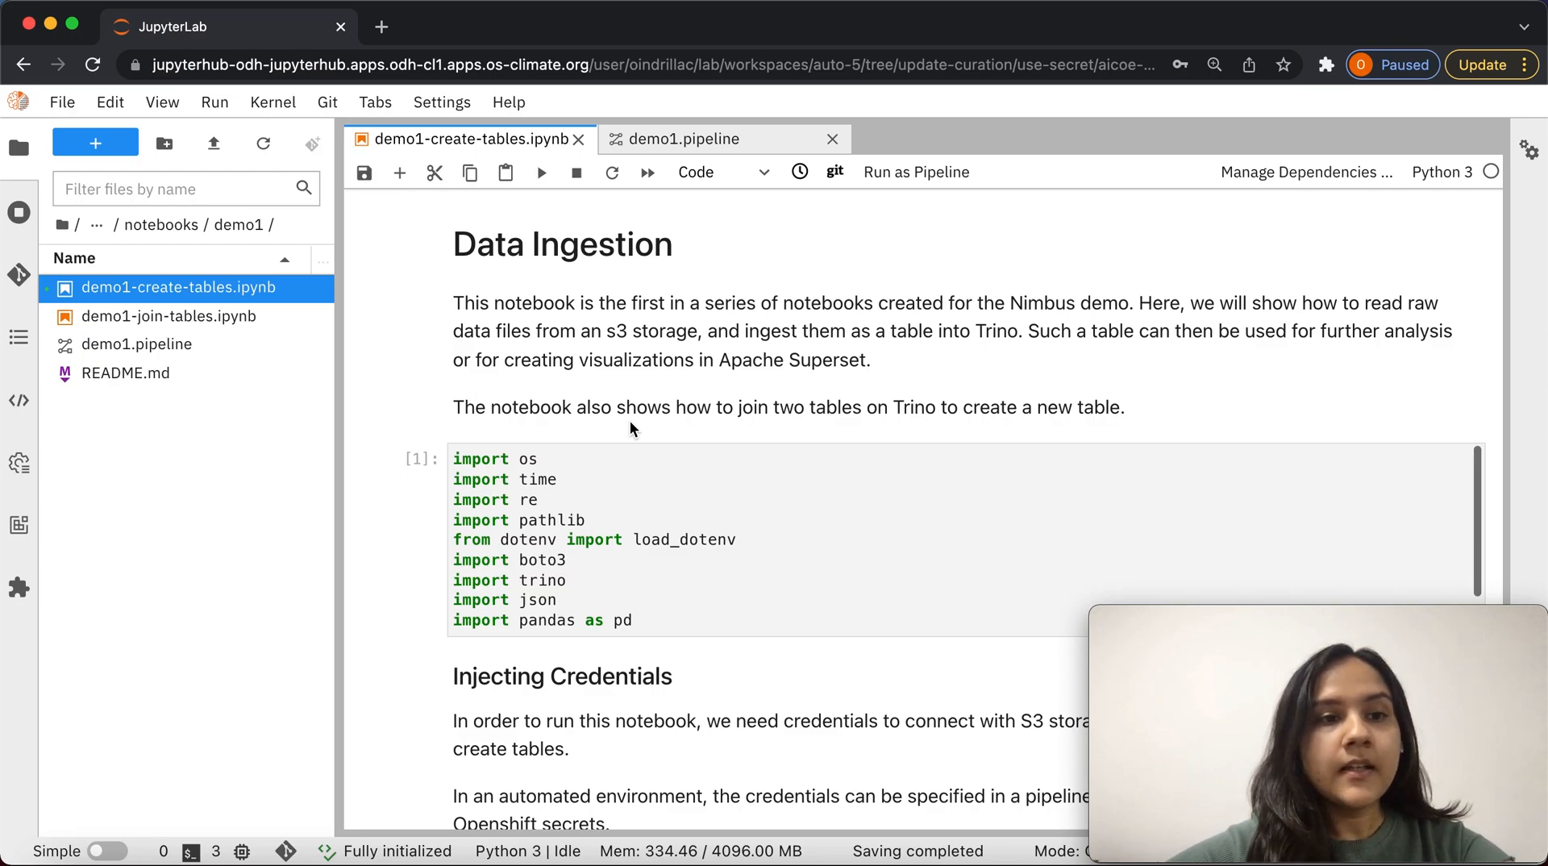
scroll(down, 3)
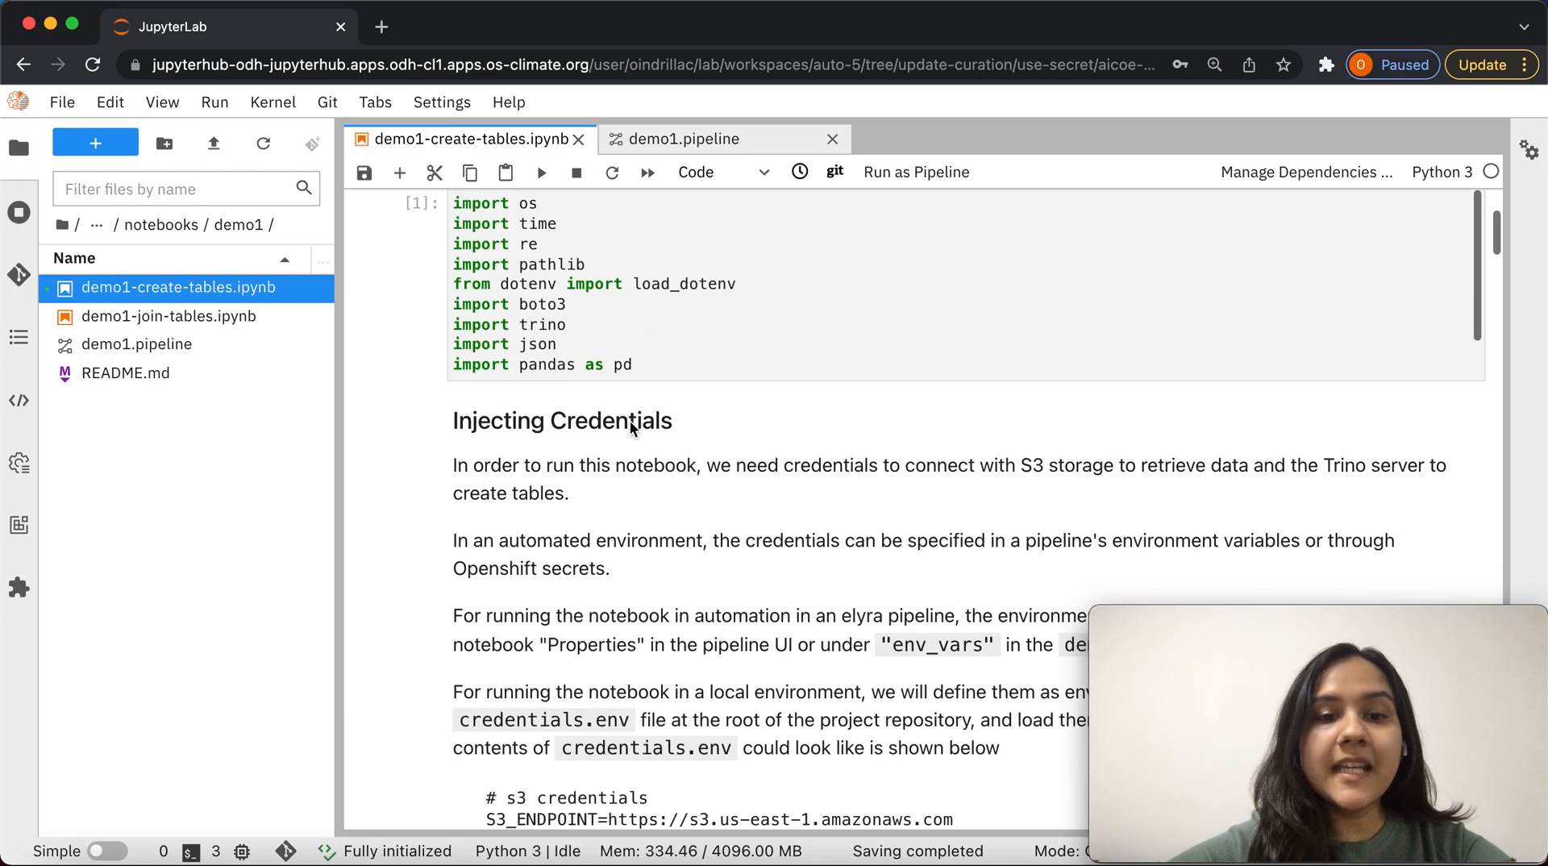
scroll(down, 3)
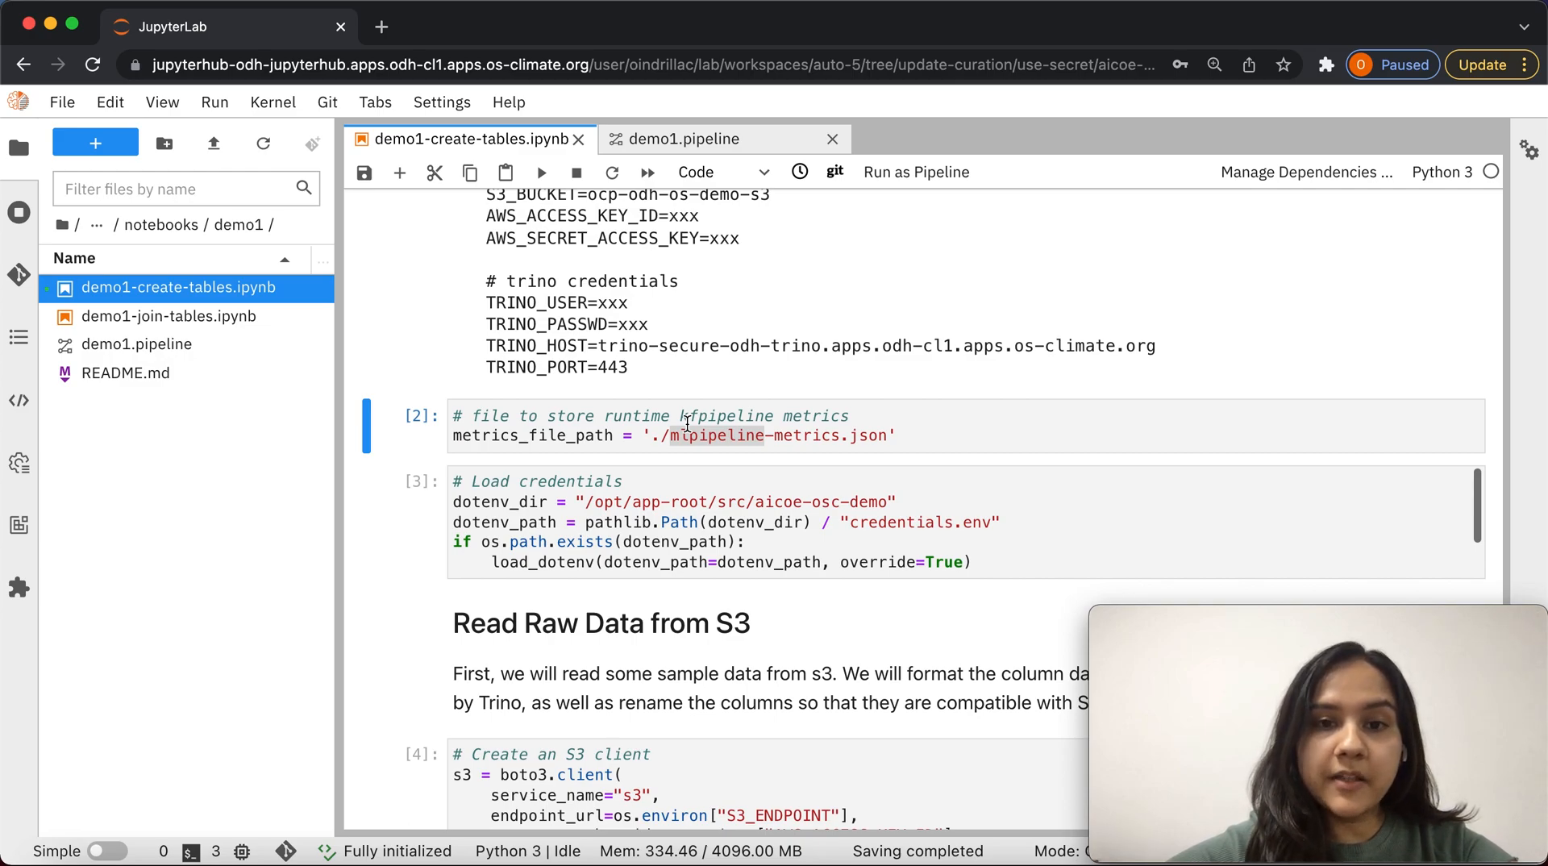
click(667, 435)
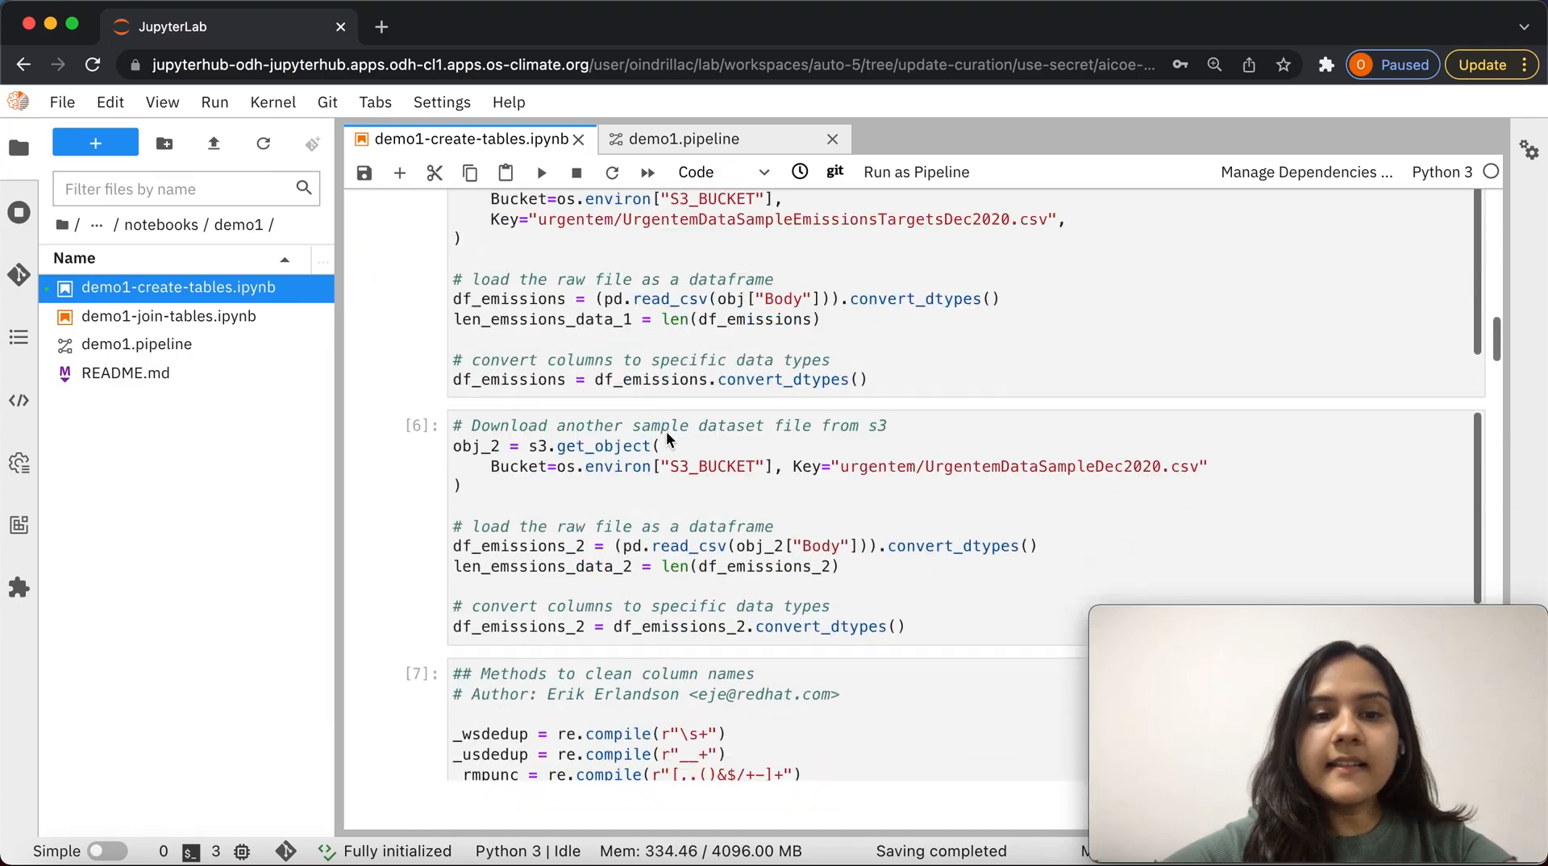
scroll(down, 3)
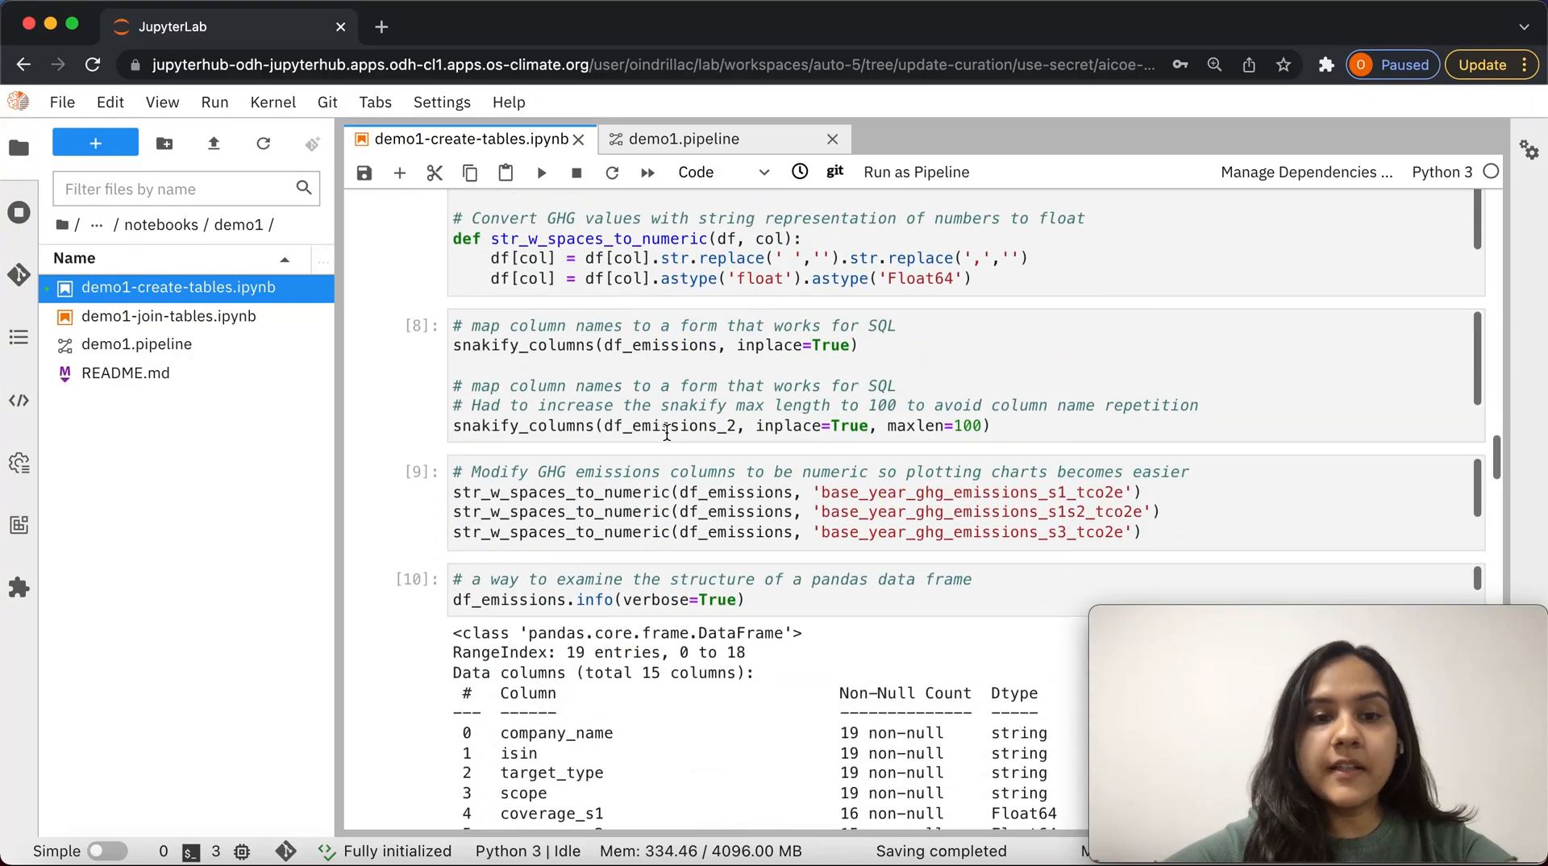
scroll(down, 3)
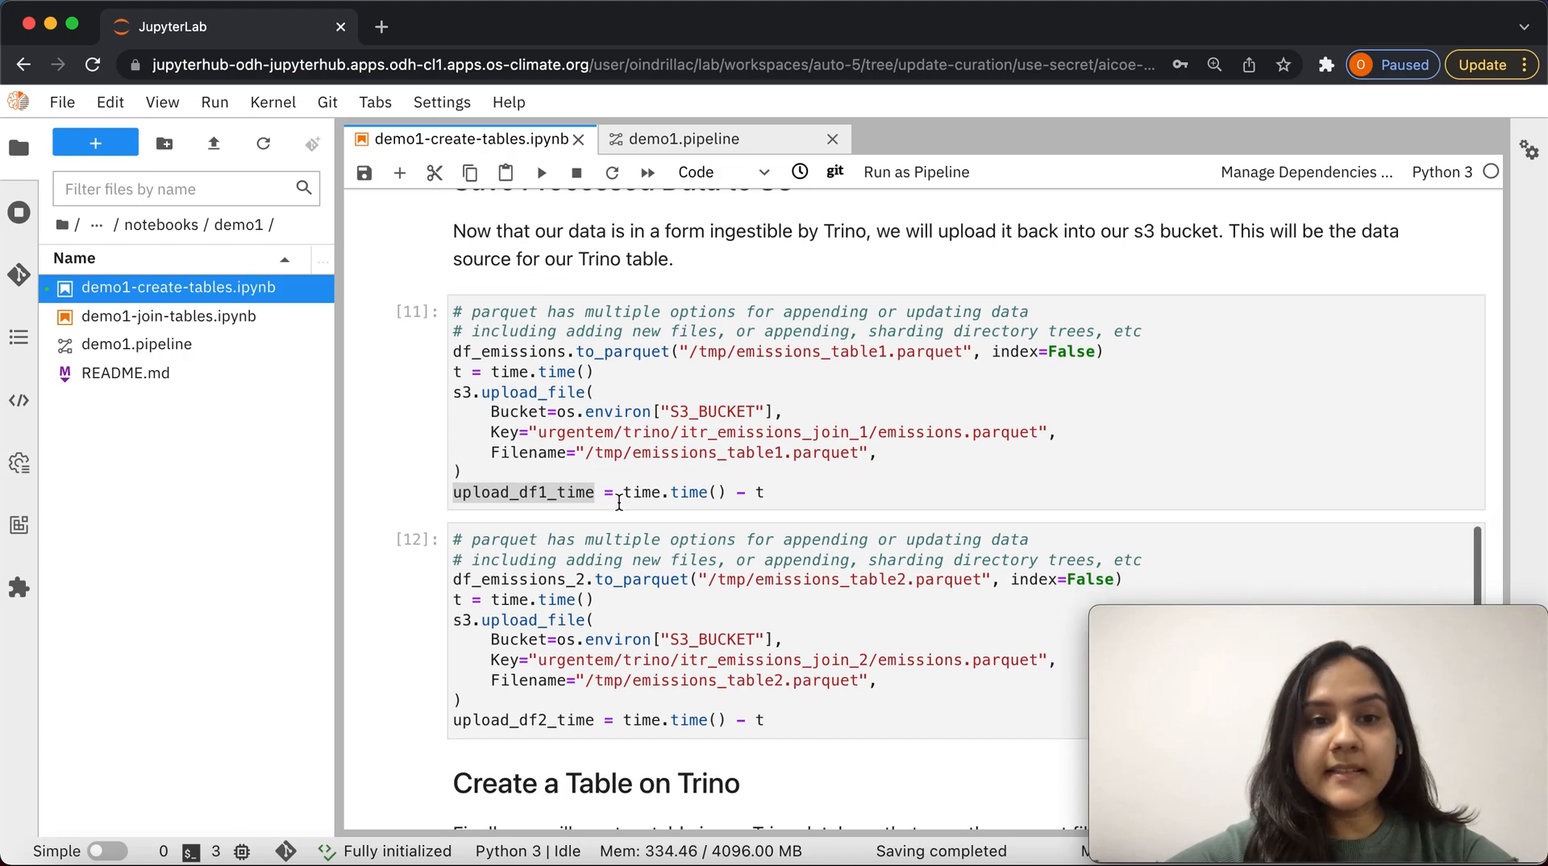
double_click(523, 492)
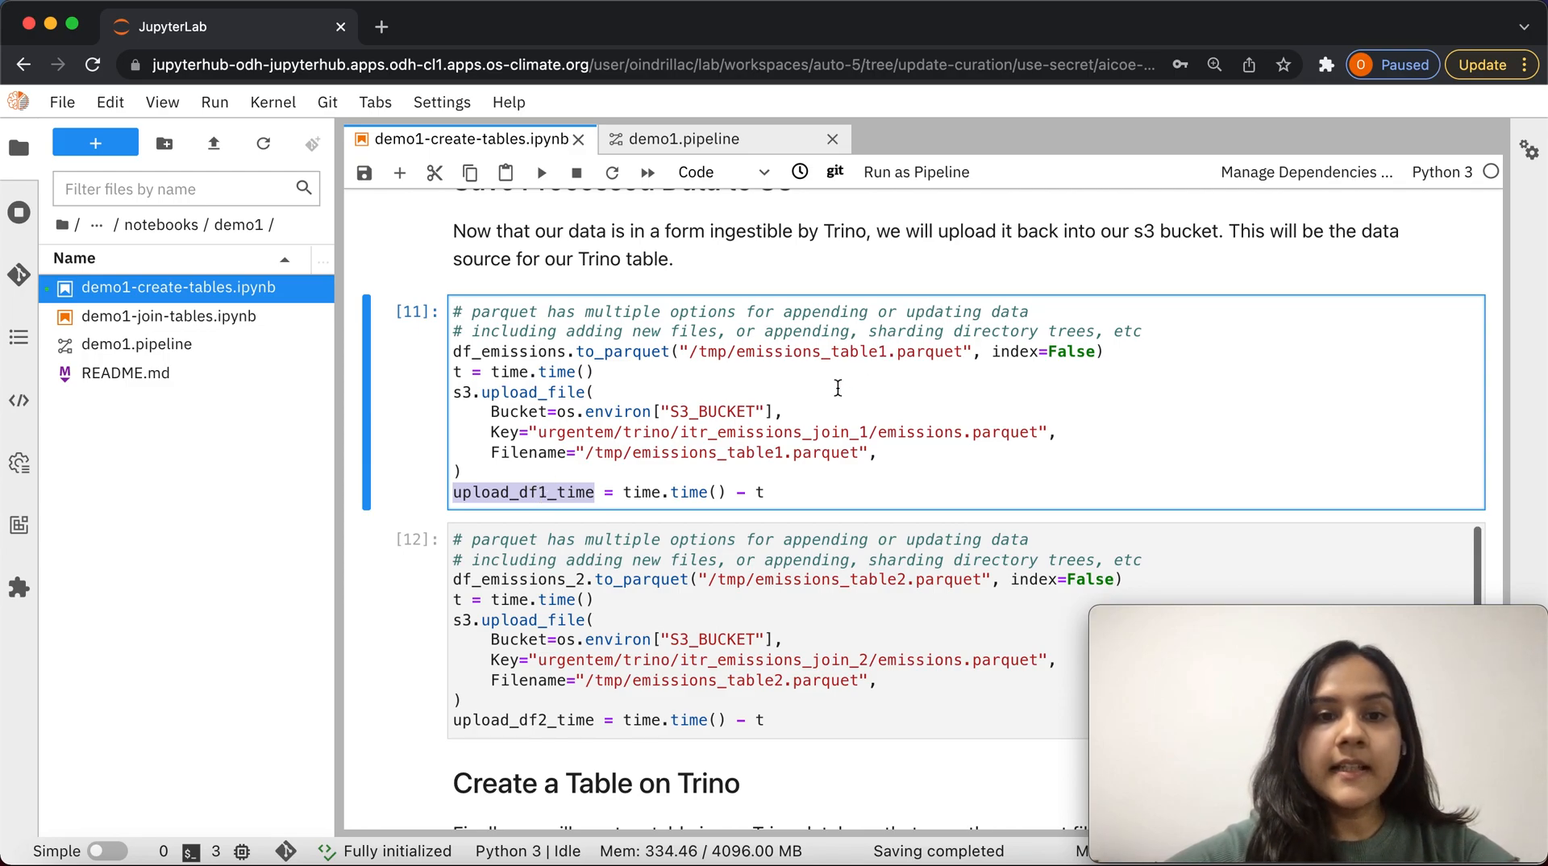
scroll(down, 3)
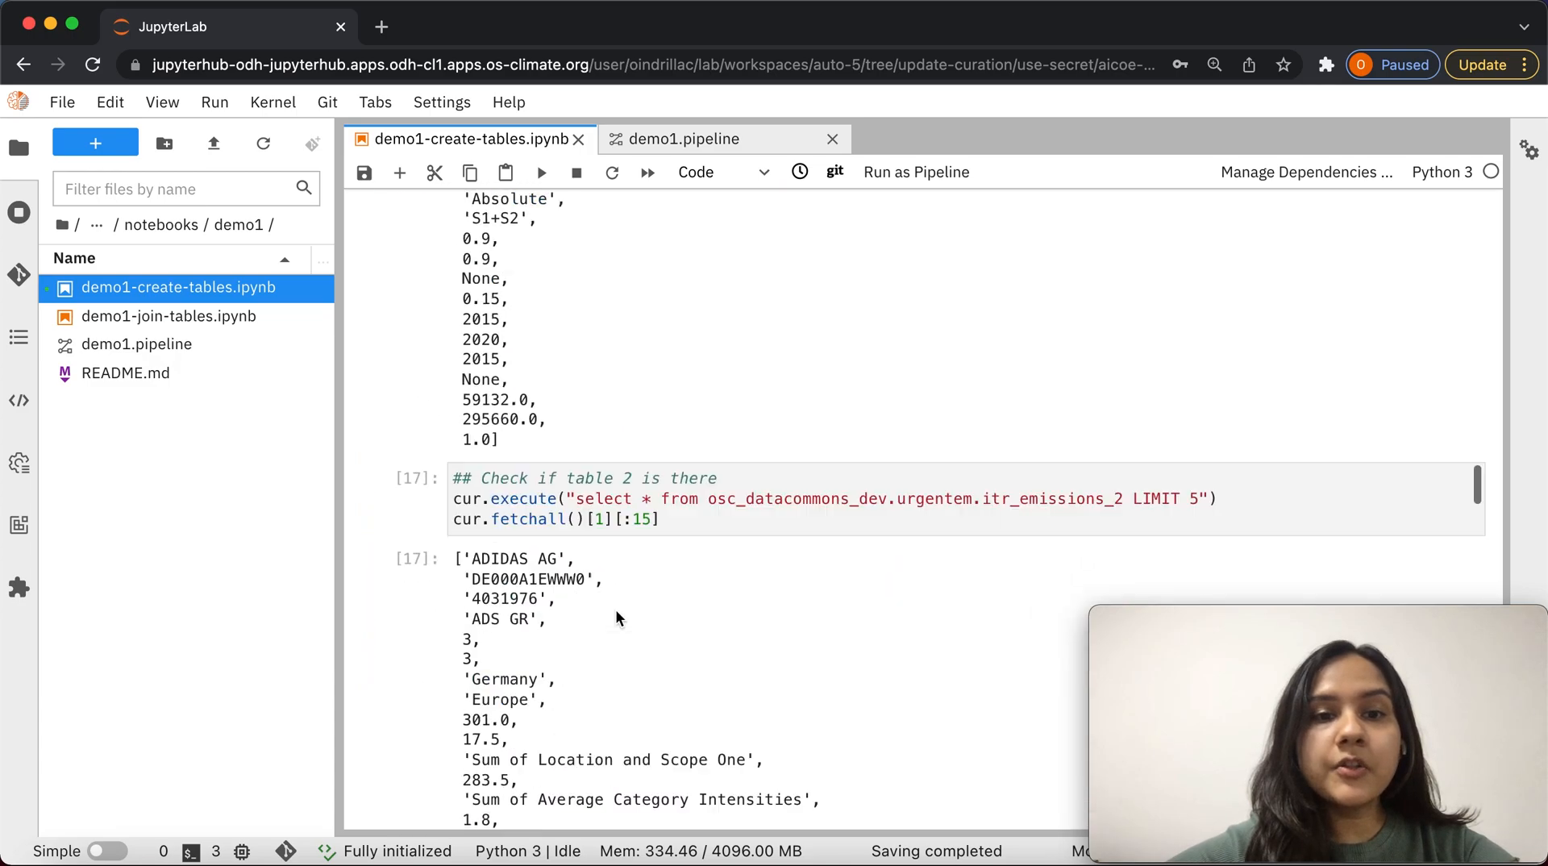
scroll(down, 3)
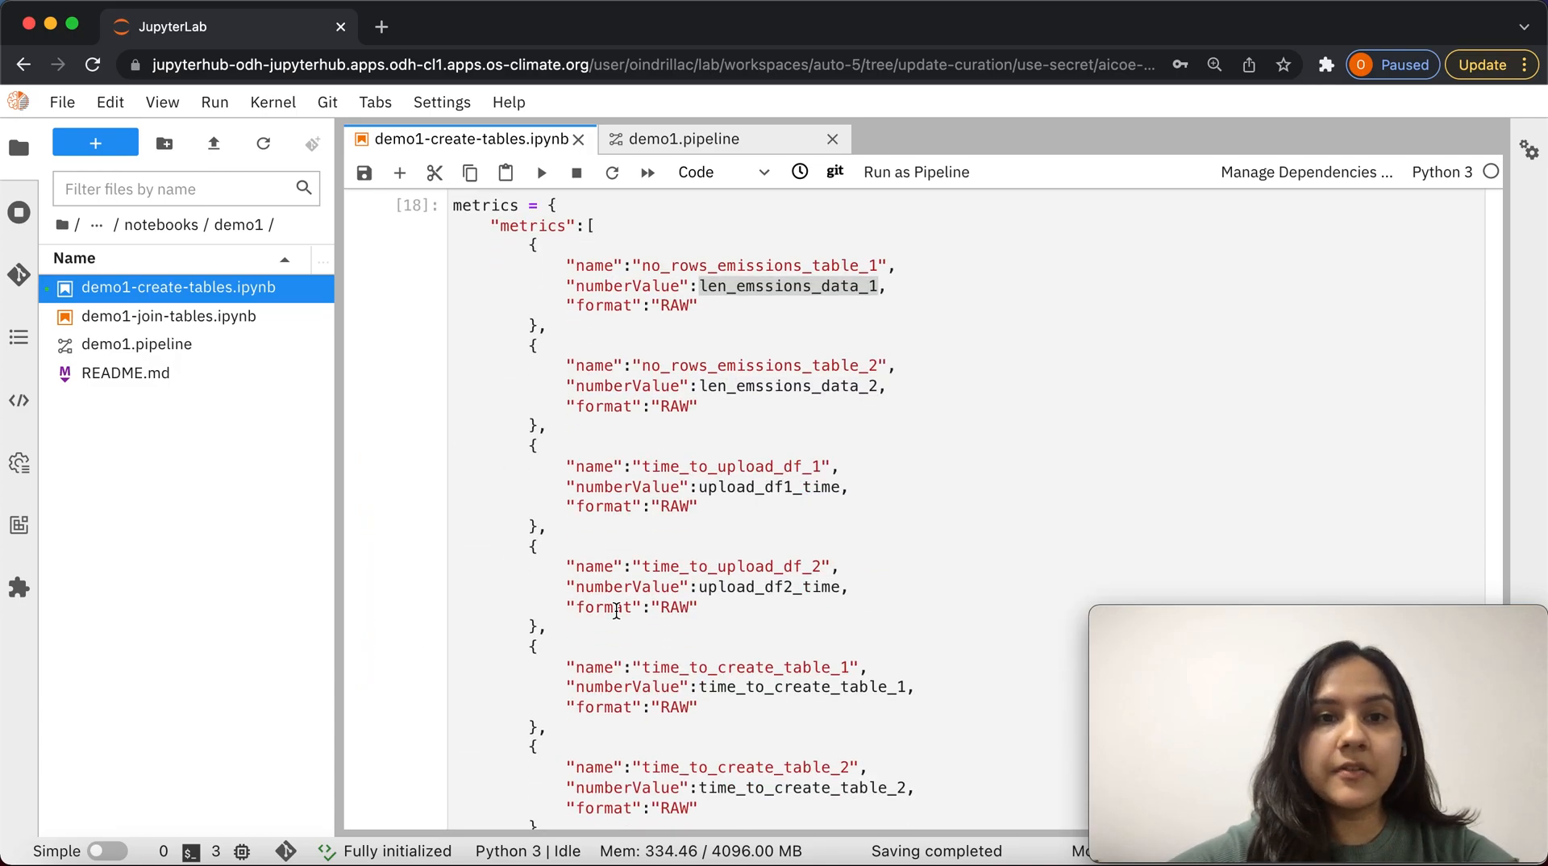
mouse_move(761, 325)
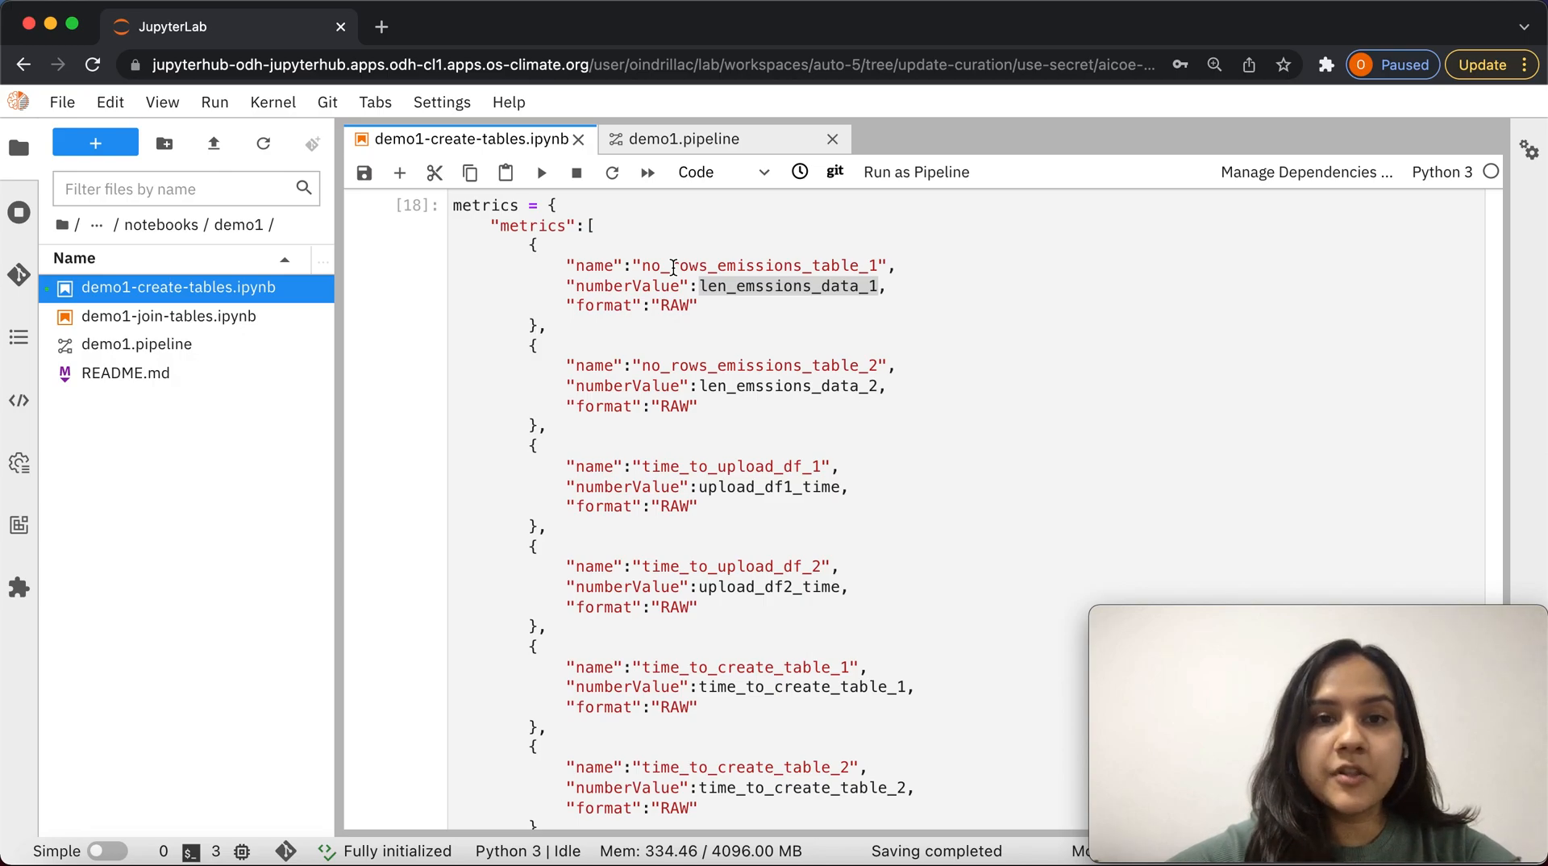
double_click(760, 265)
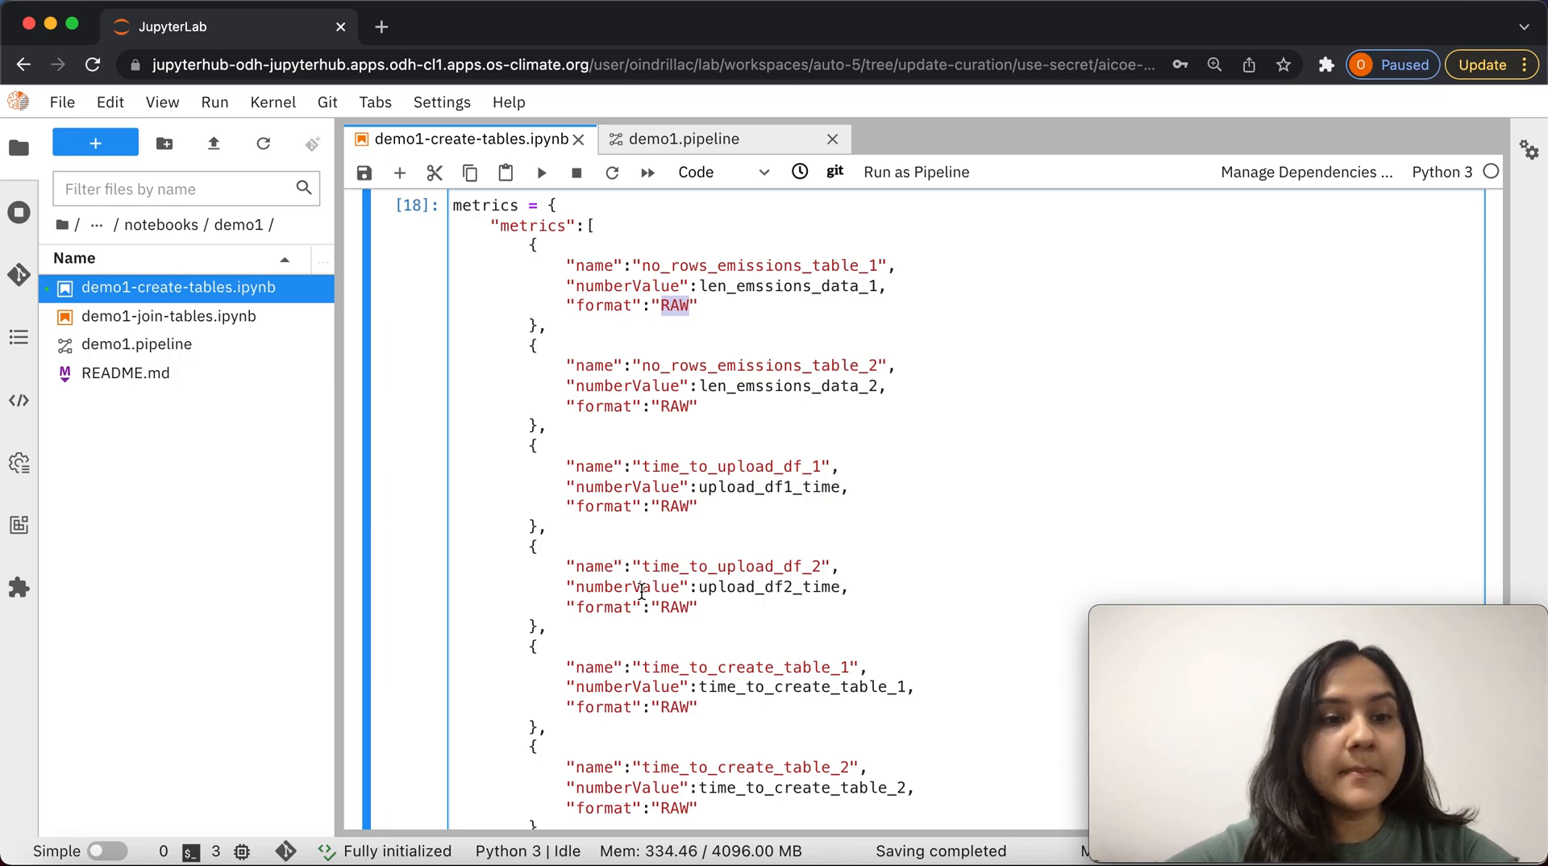
scroll(down, 3)
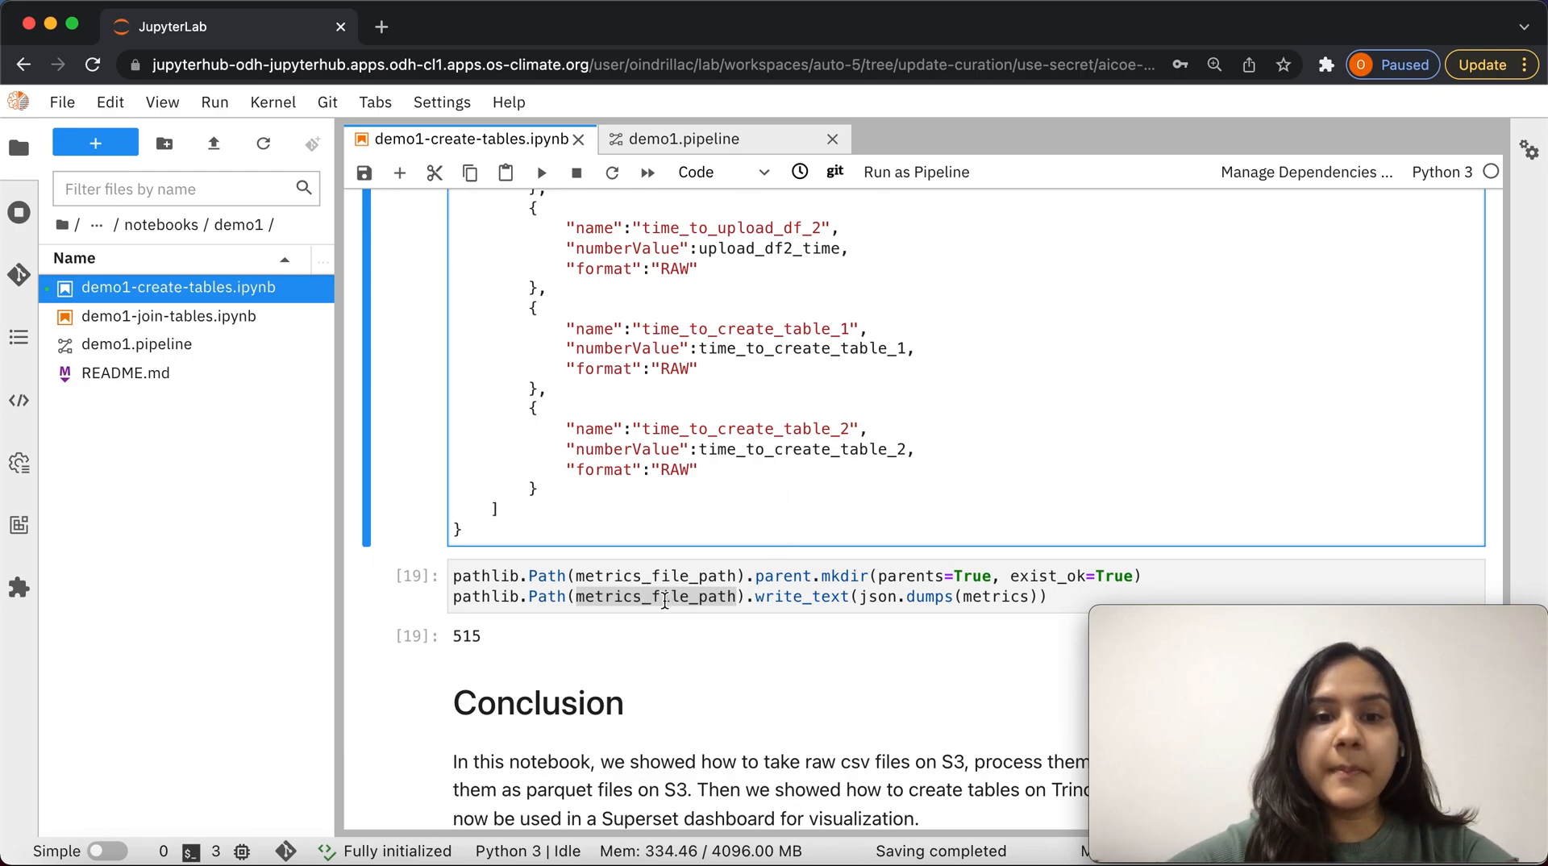
double_click(654, 595)
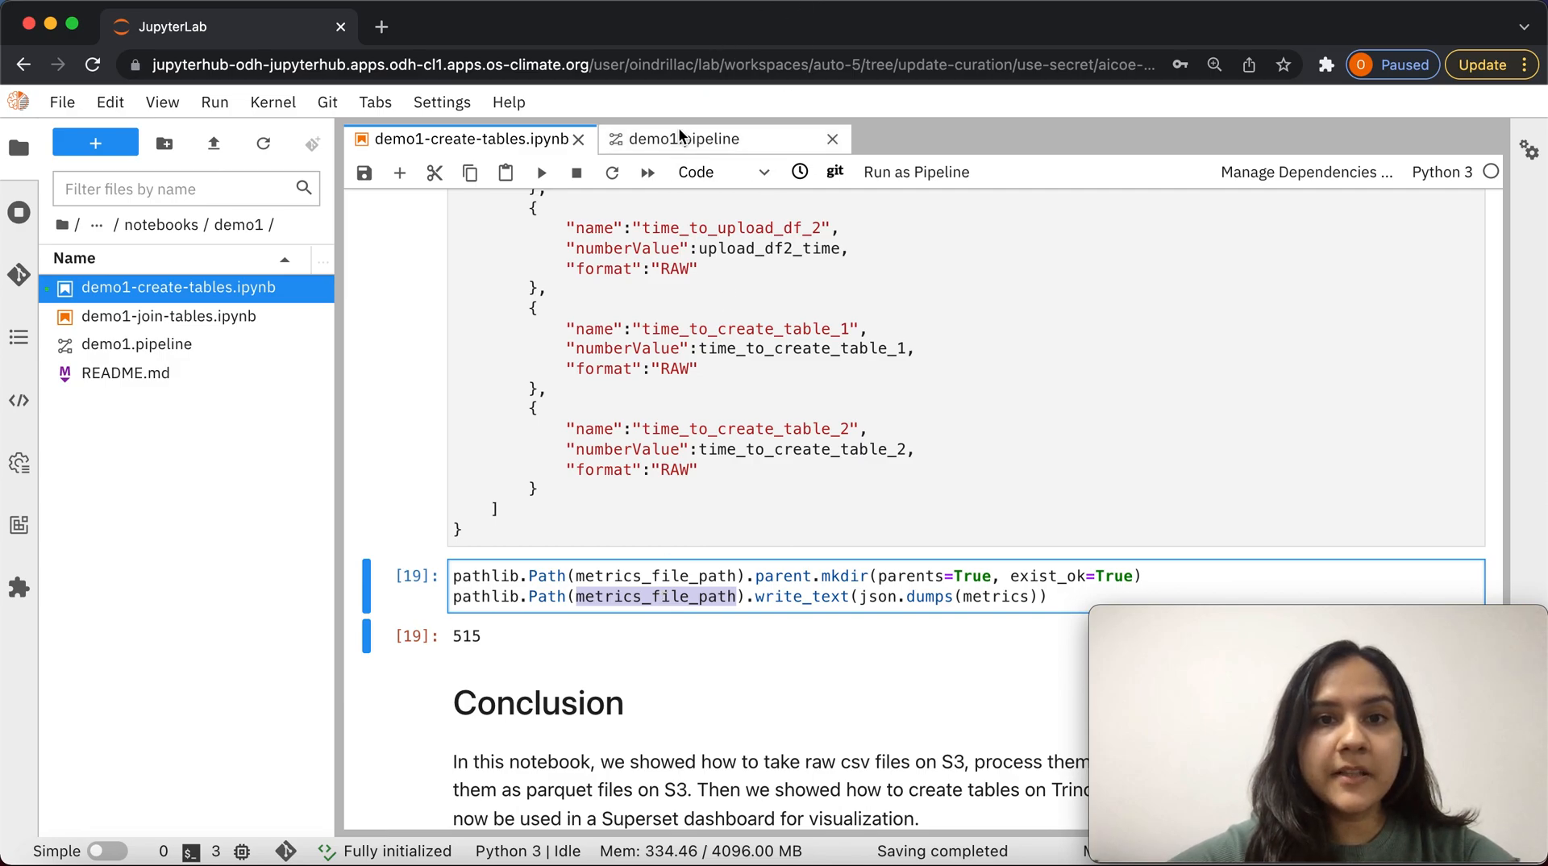
Run the demo1 pipeline on Kubeflow Pipelines runtime with configuration demo1-aicoe-osc
click(686, 138)
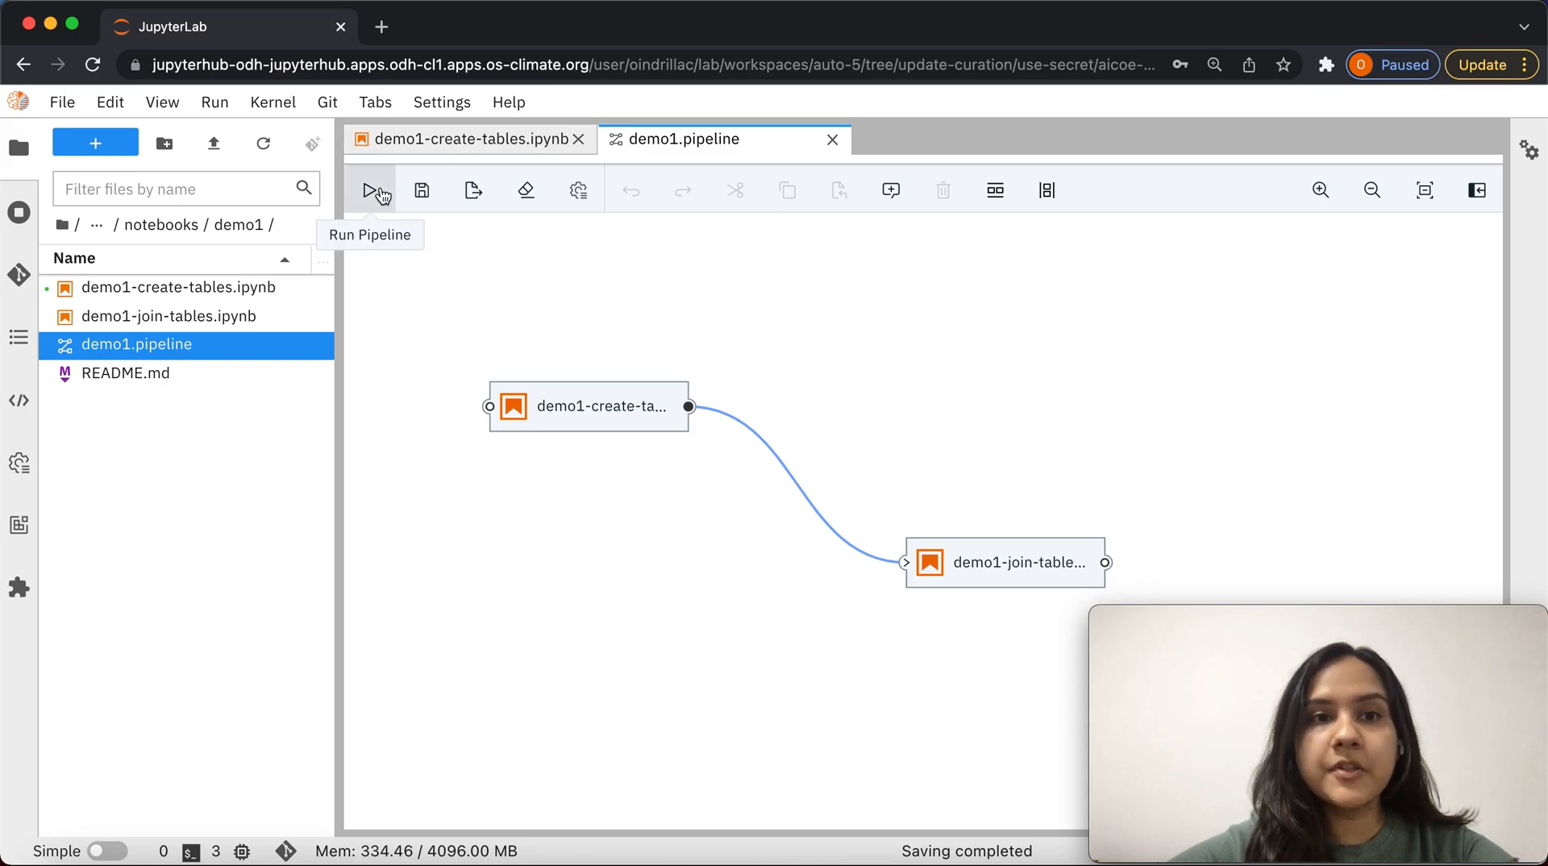
click(369, 189)
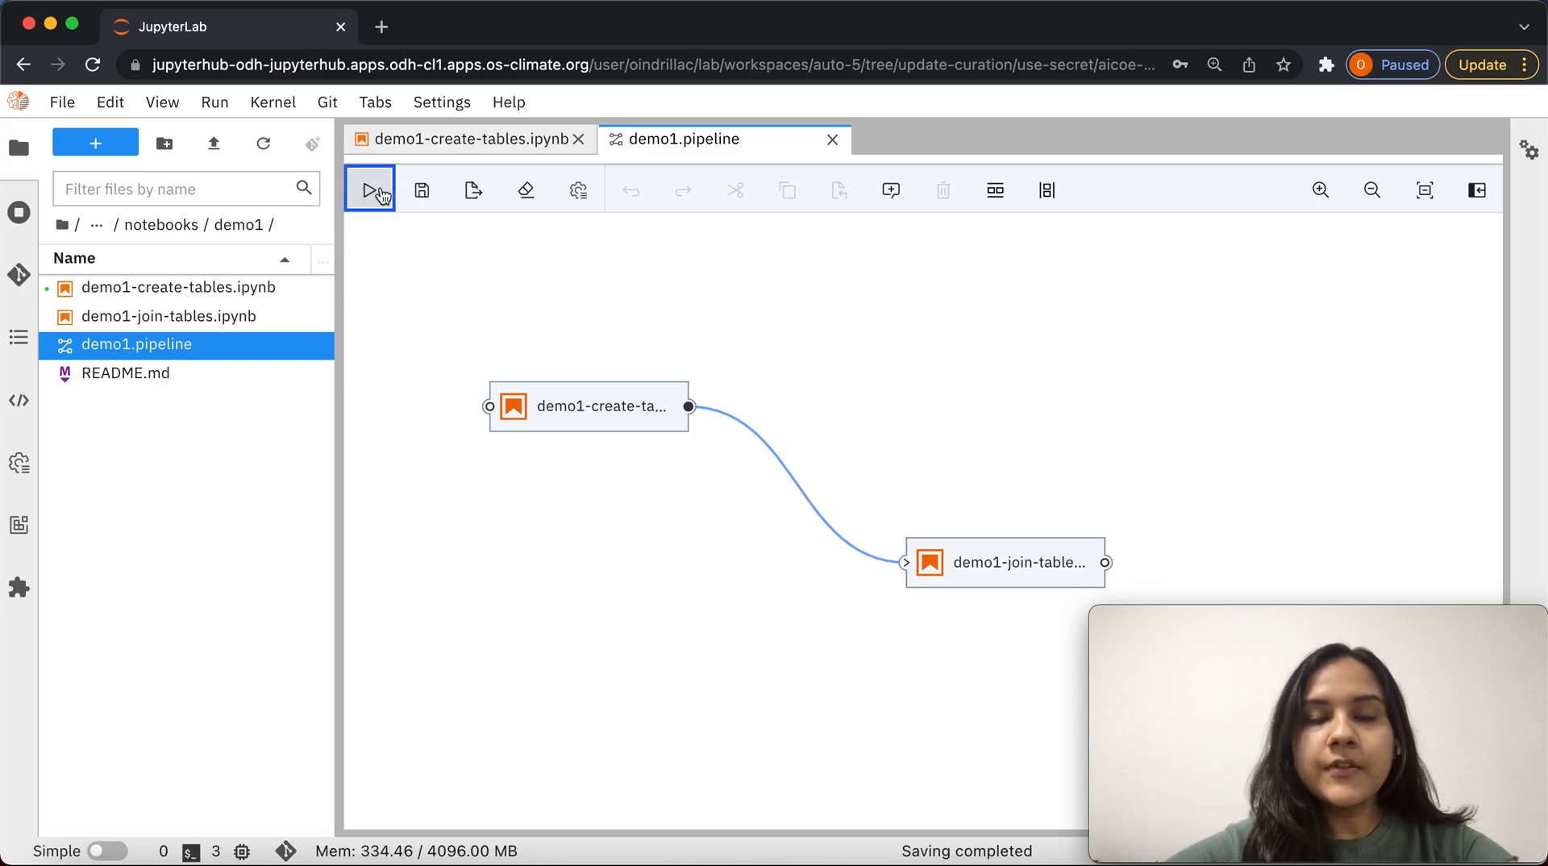
click(368, 190)
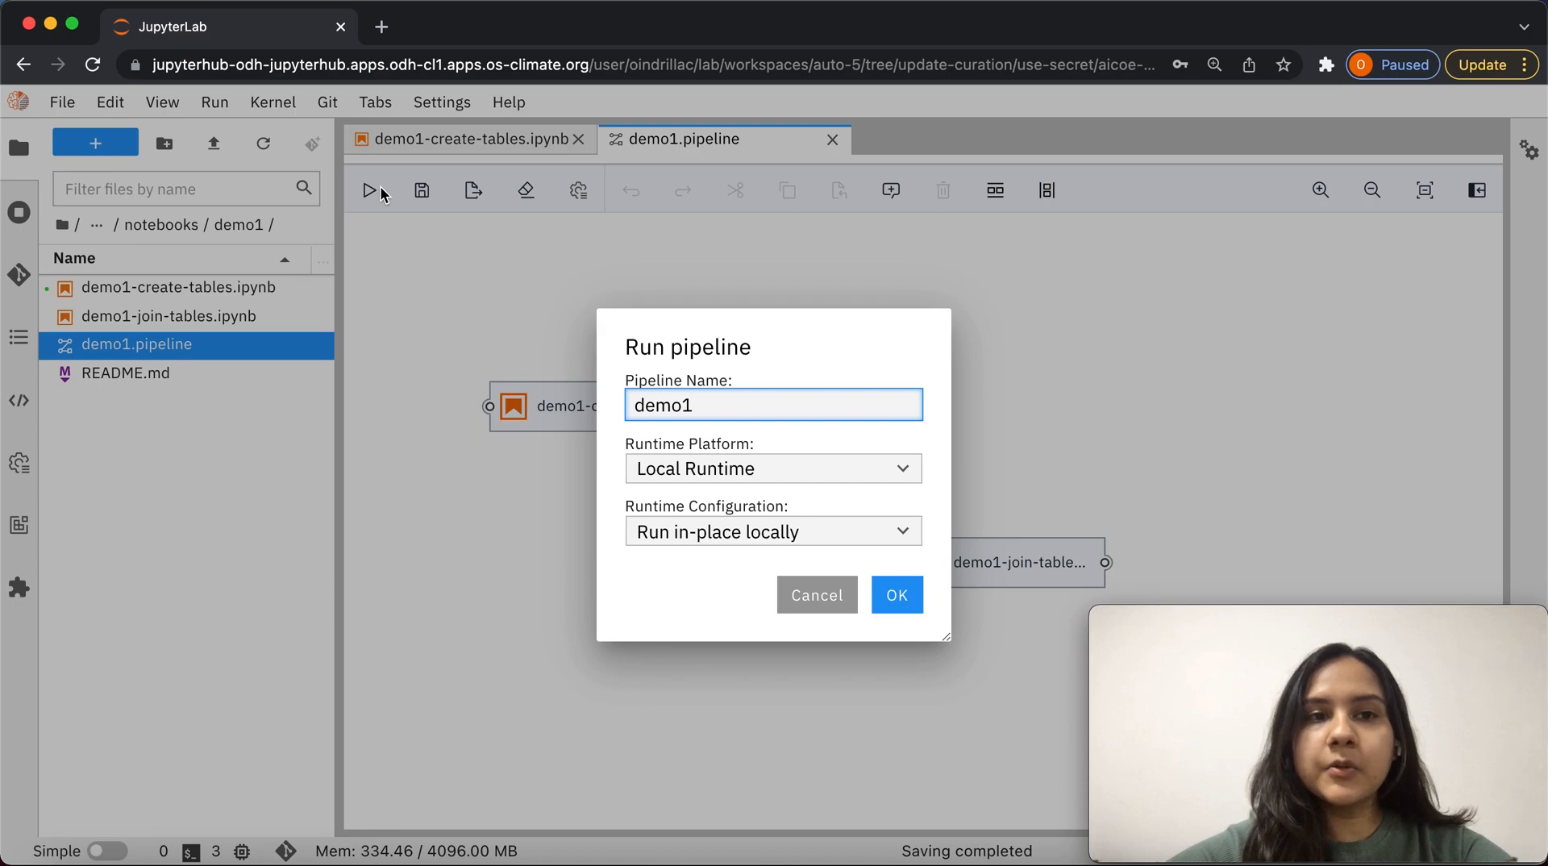
click(774, 467)
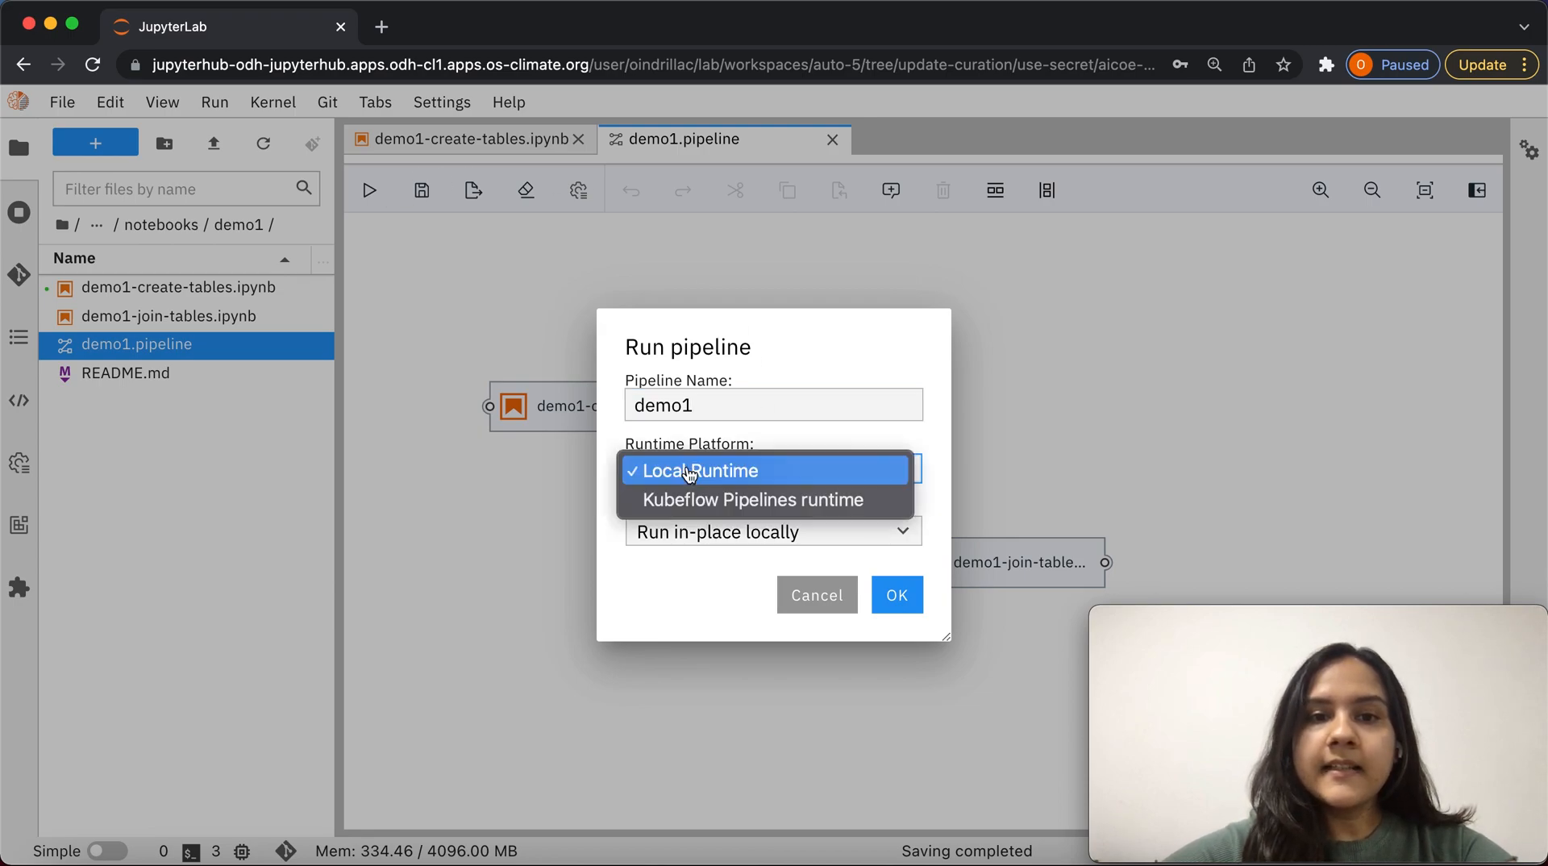
click(750, 500)
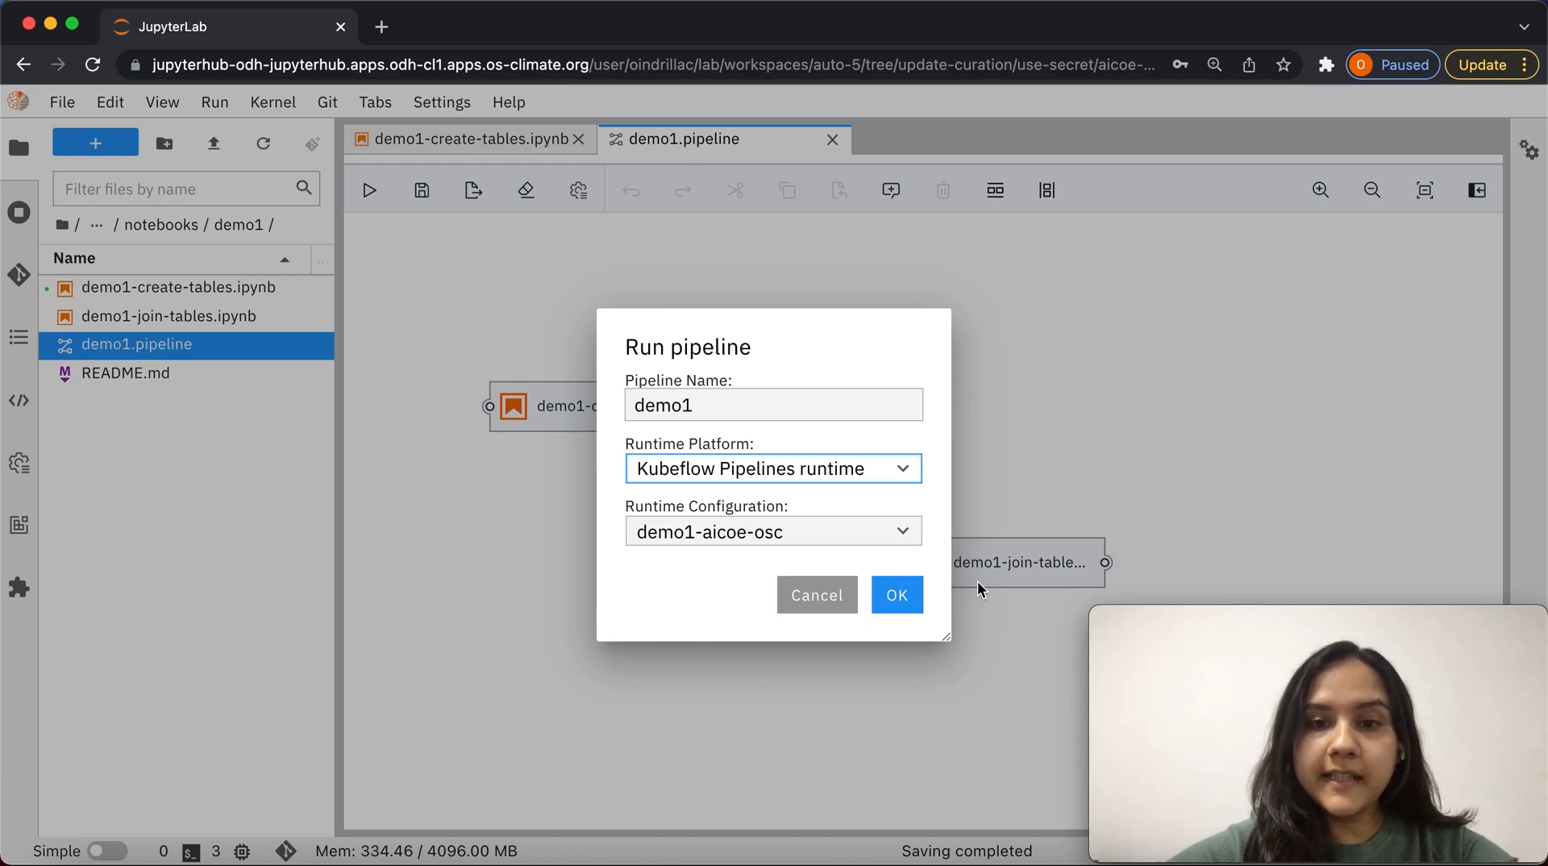
click(894, 594)
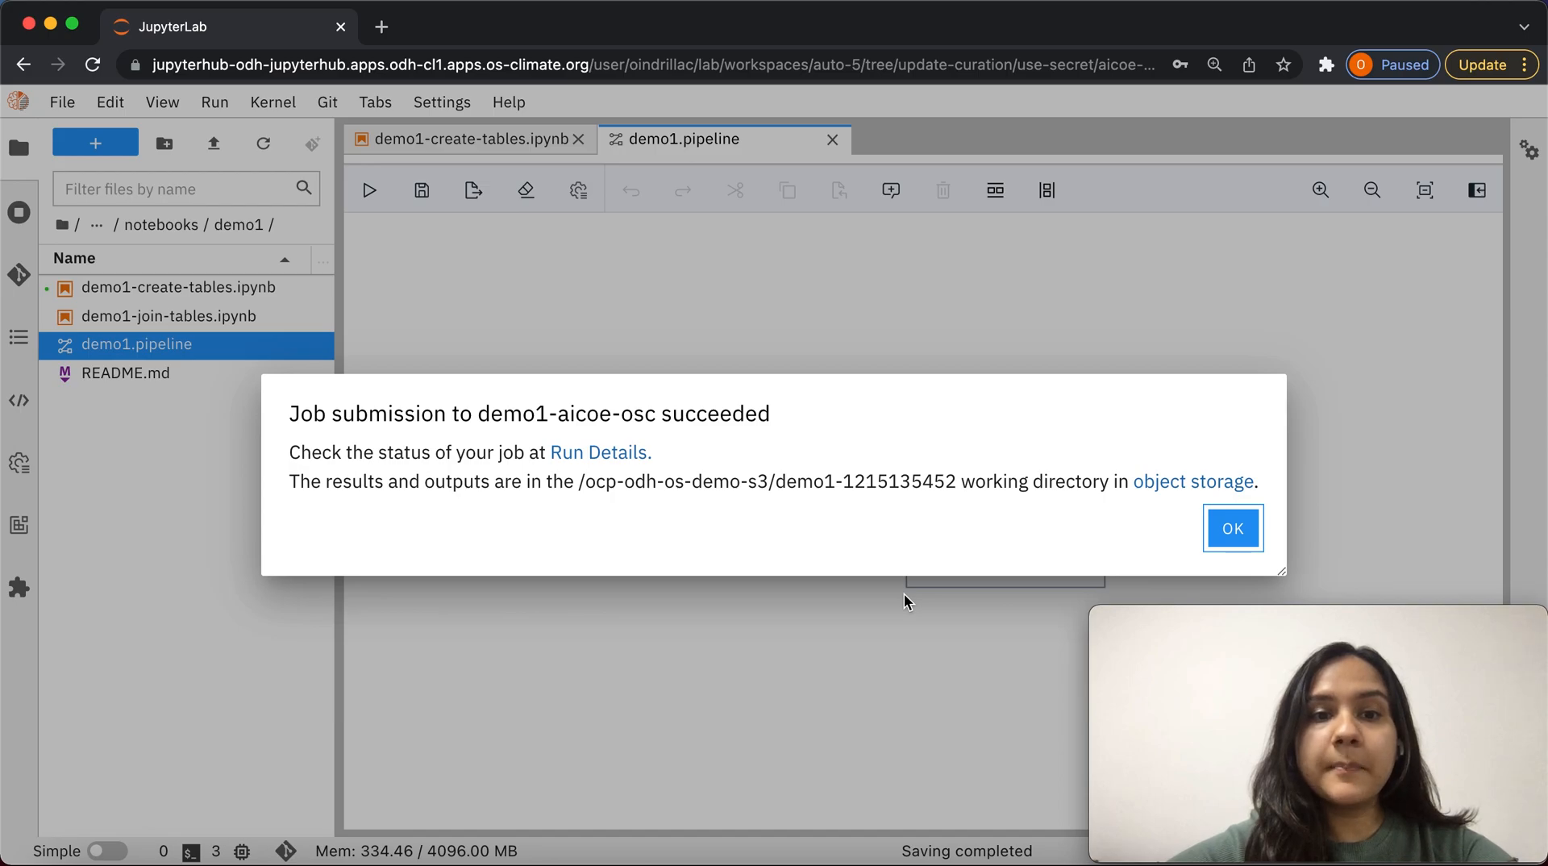
mouse_move(599, 452)
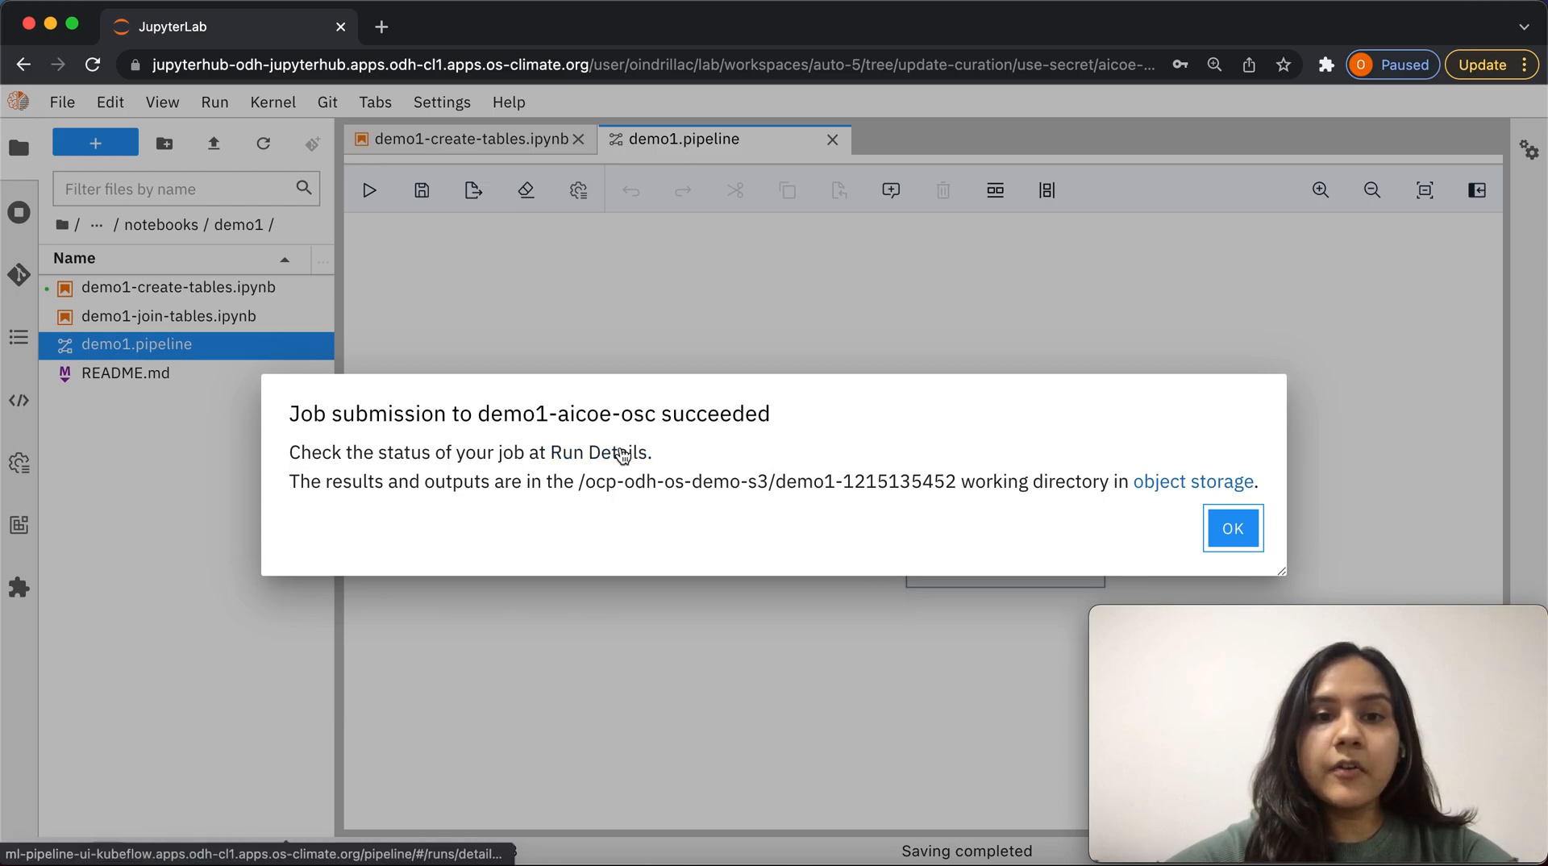
click(605, 452)
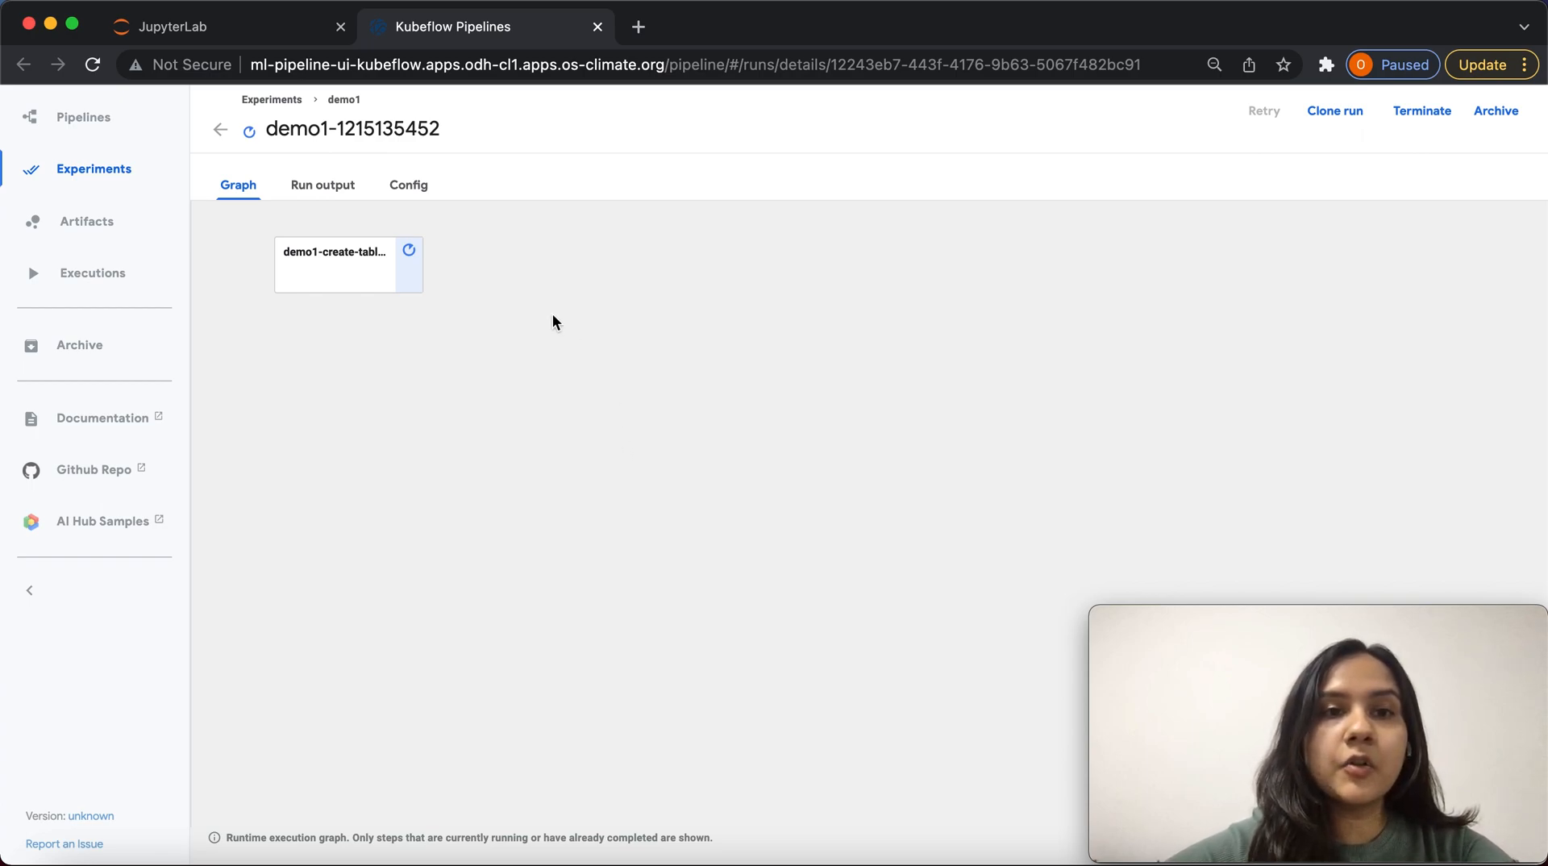
click(335, 259)
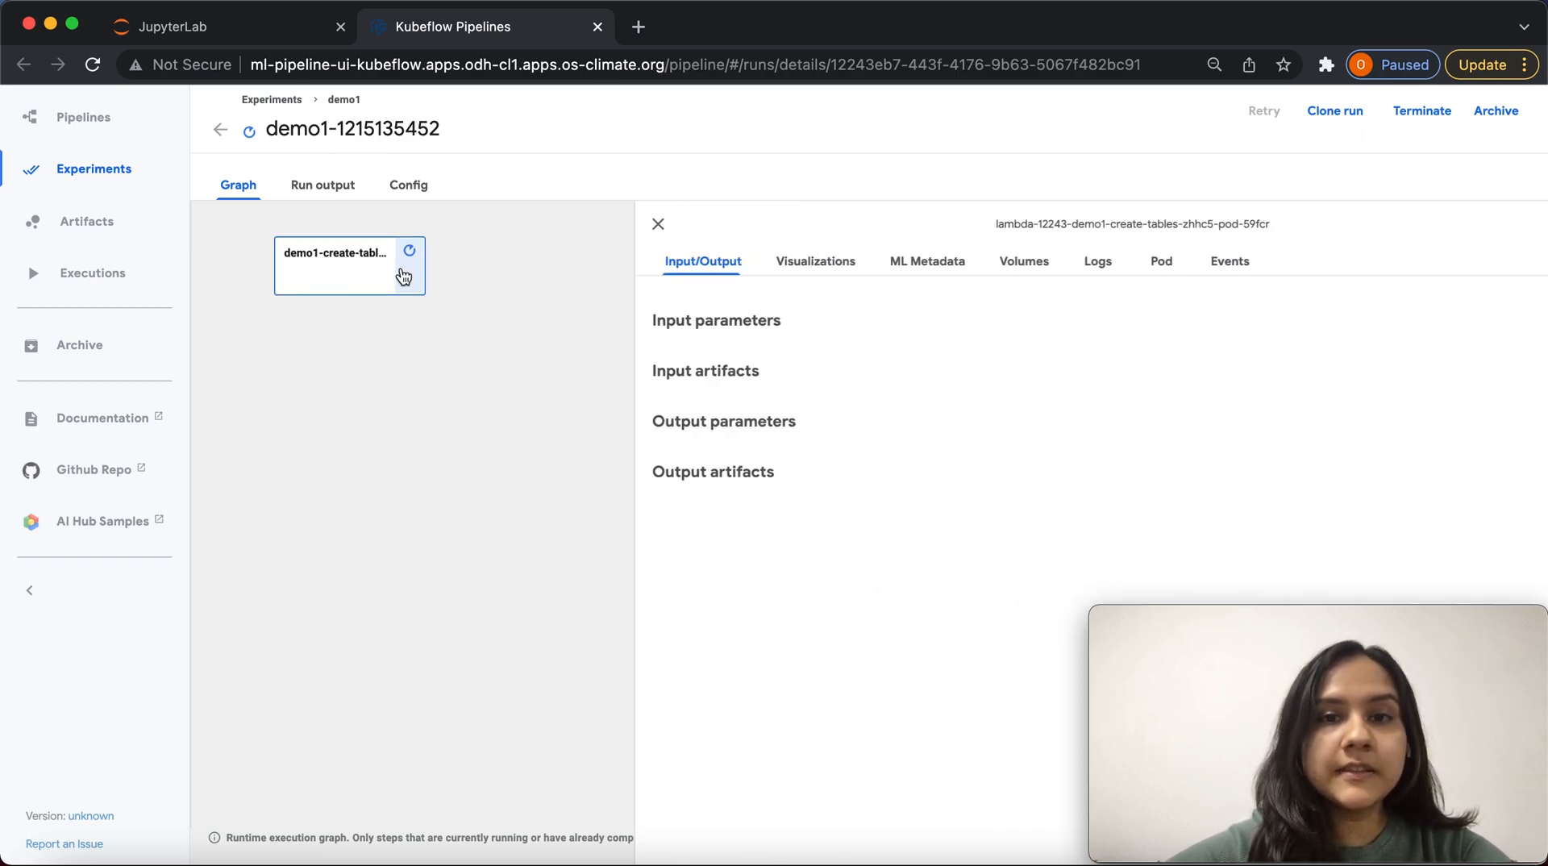
click(1060, 261)
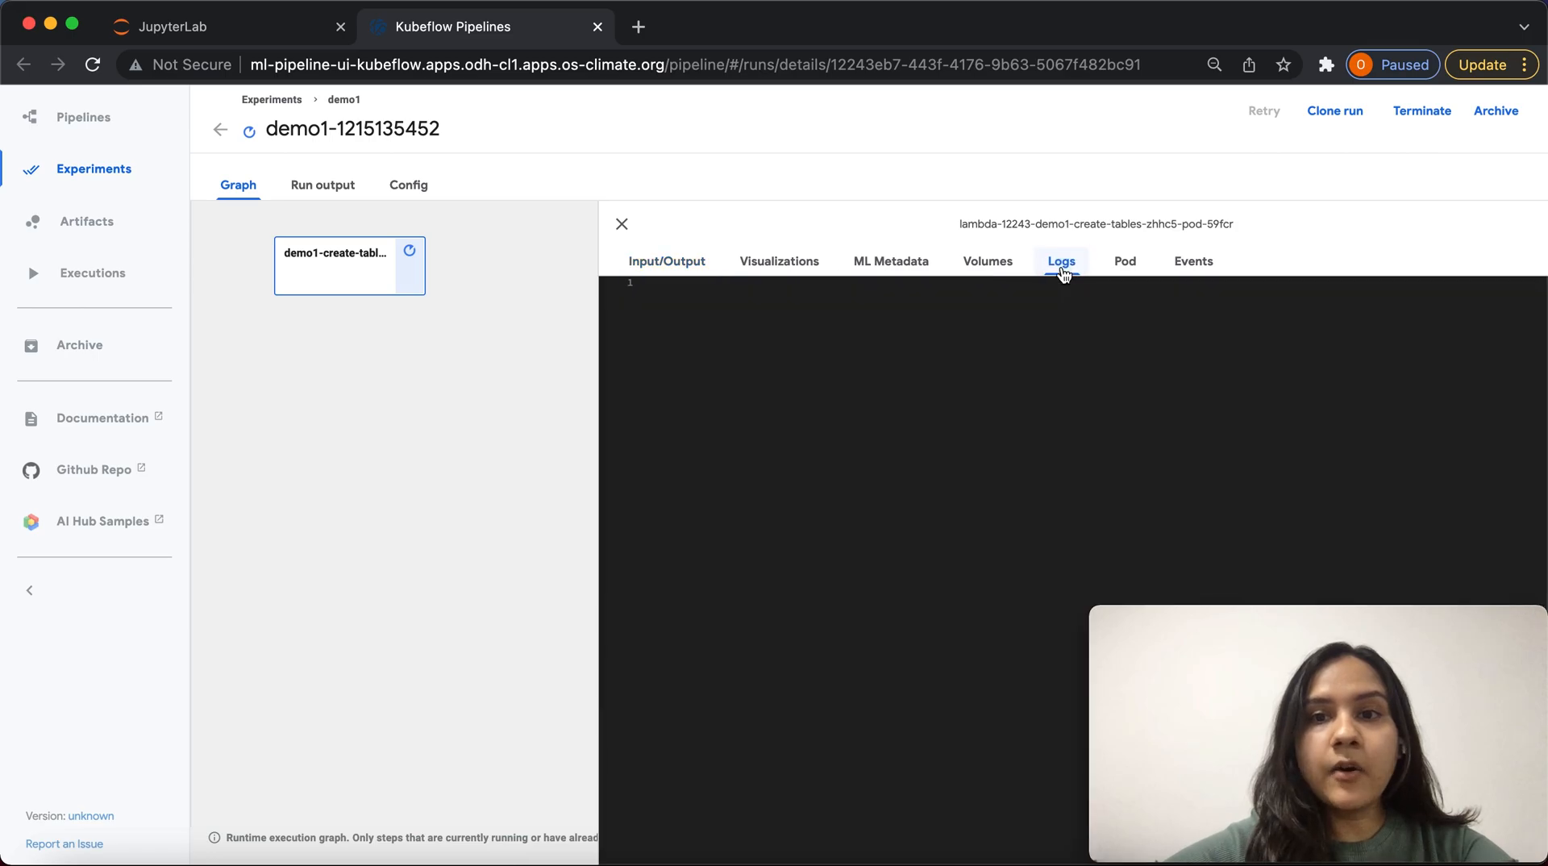
click(1060, 261)
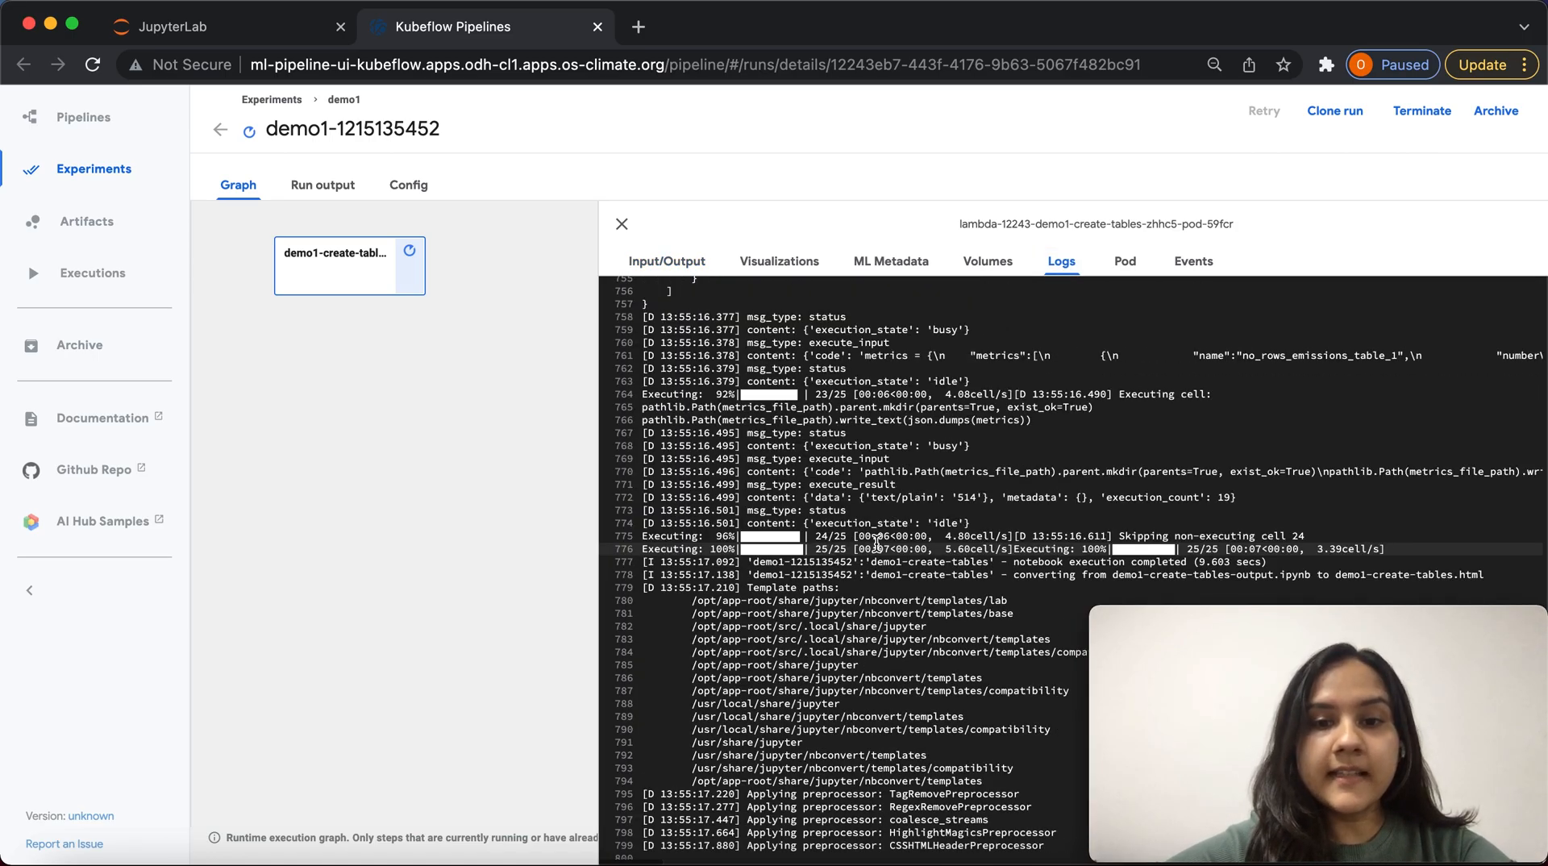
click(621, 224)
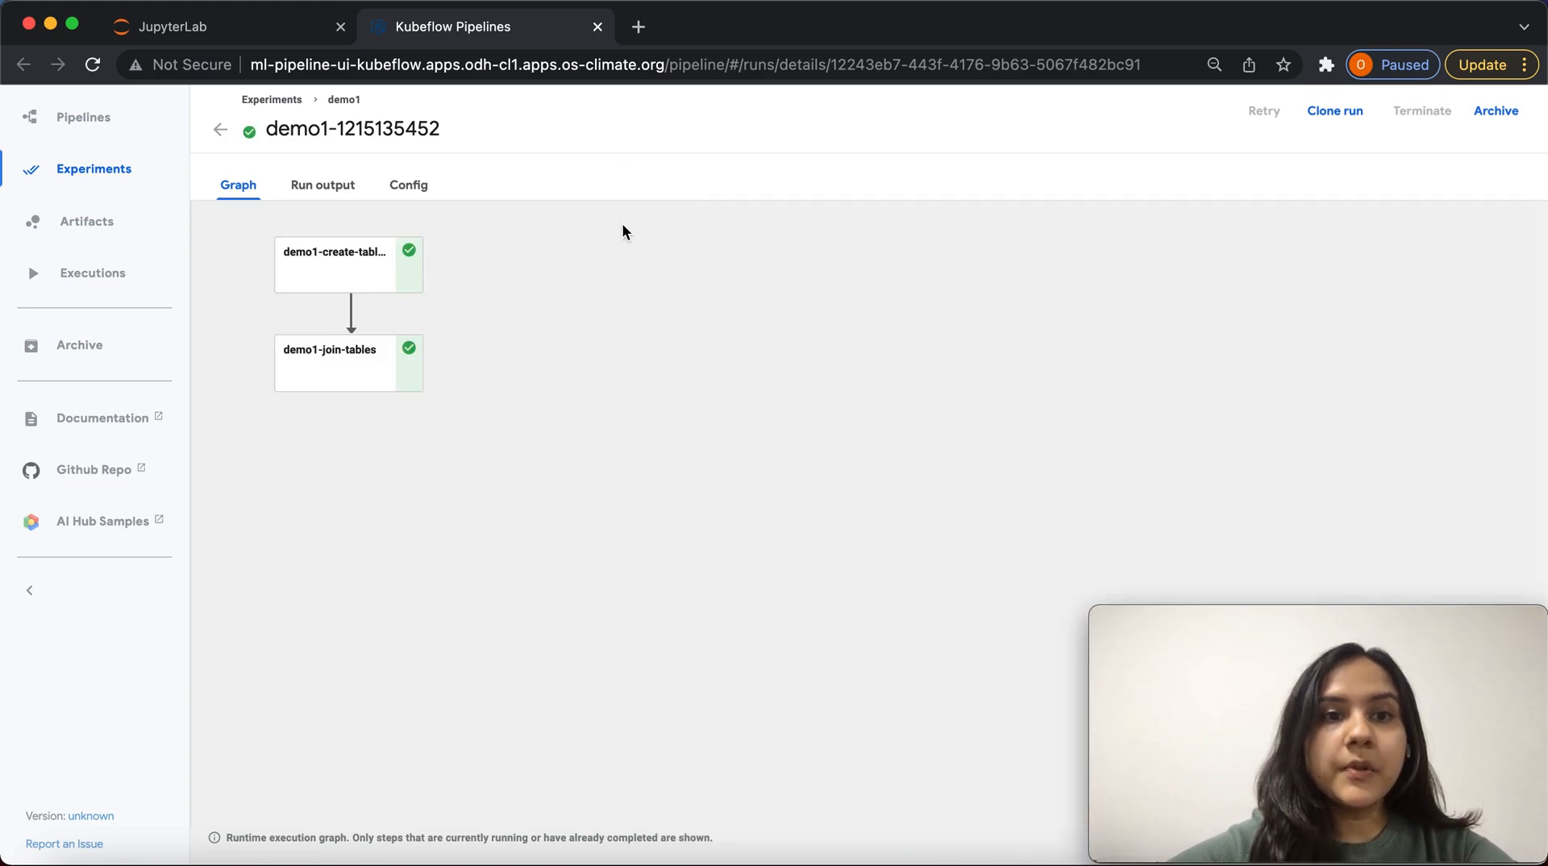
mouse_move(568, 223)
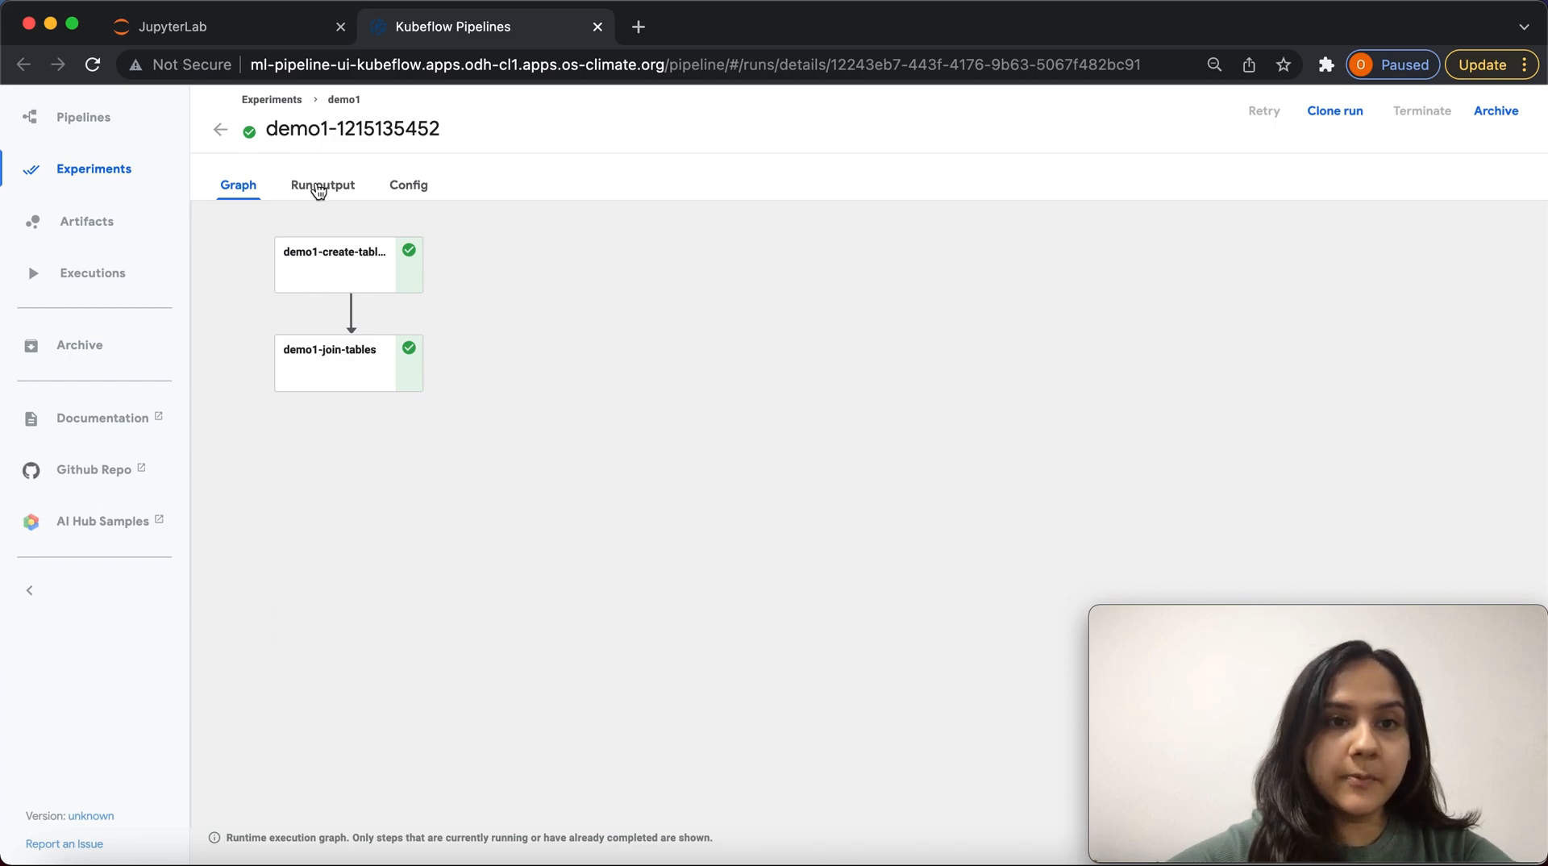
View the Run output metrics table for both steps, then return to Experiments
click(322, 185)
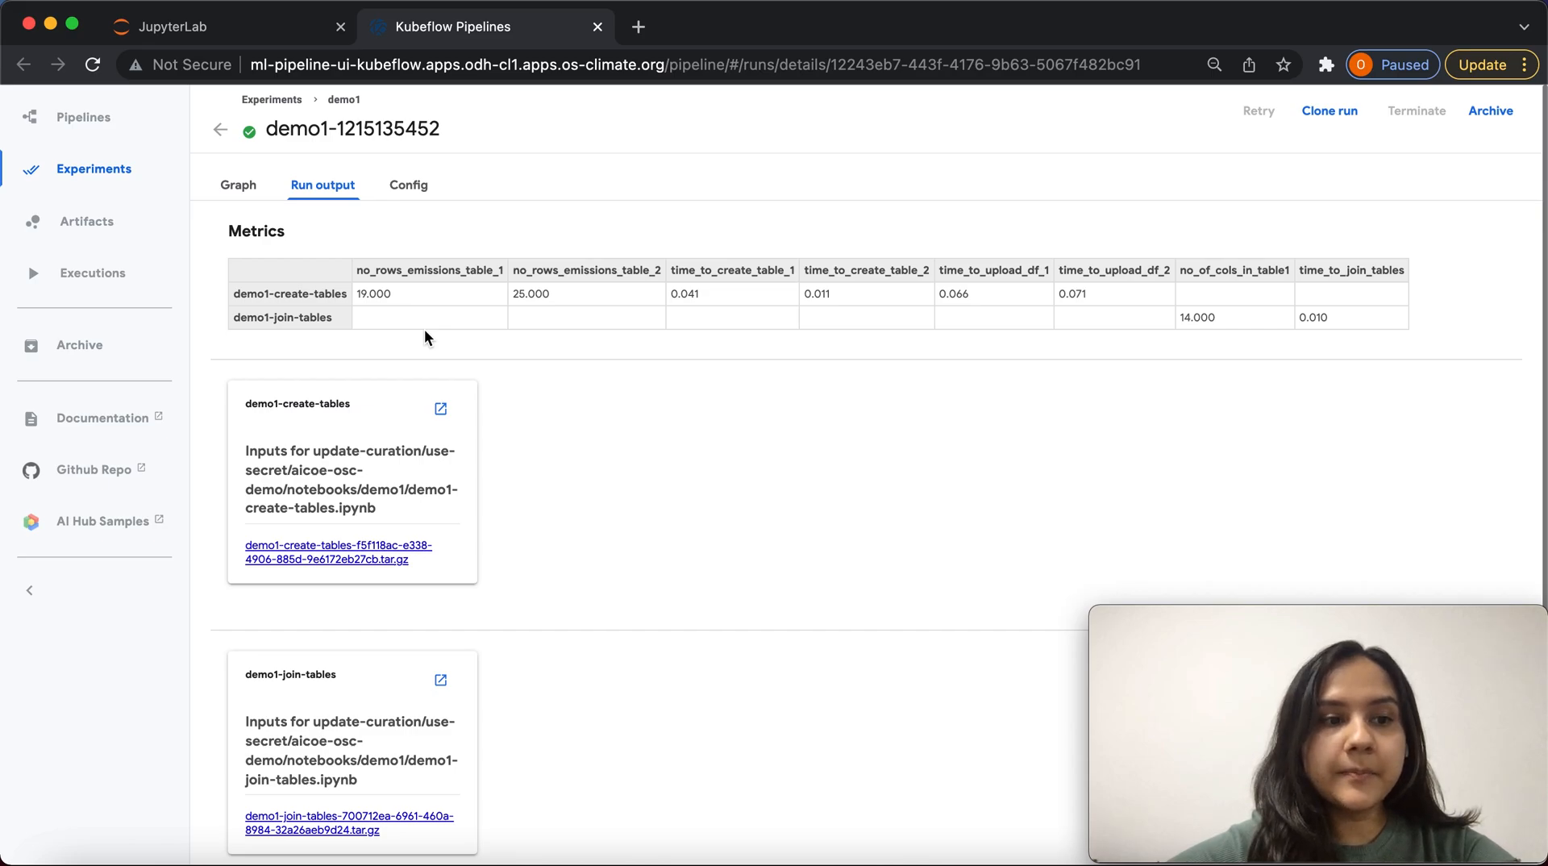
mouse_move(322, 186)
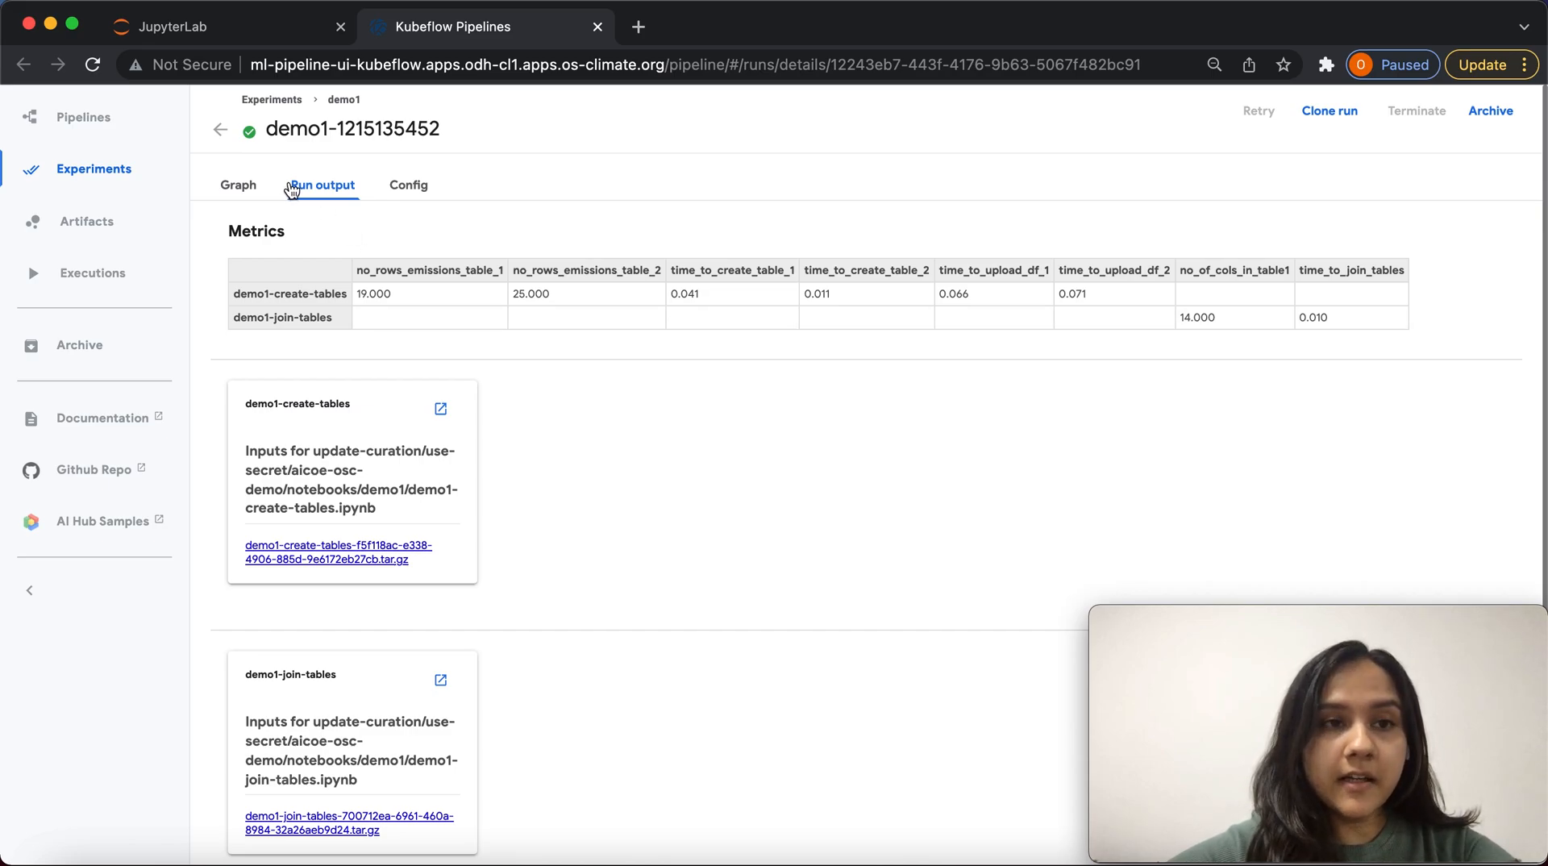
mouse_move(241, 183)
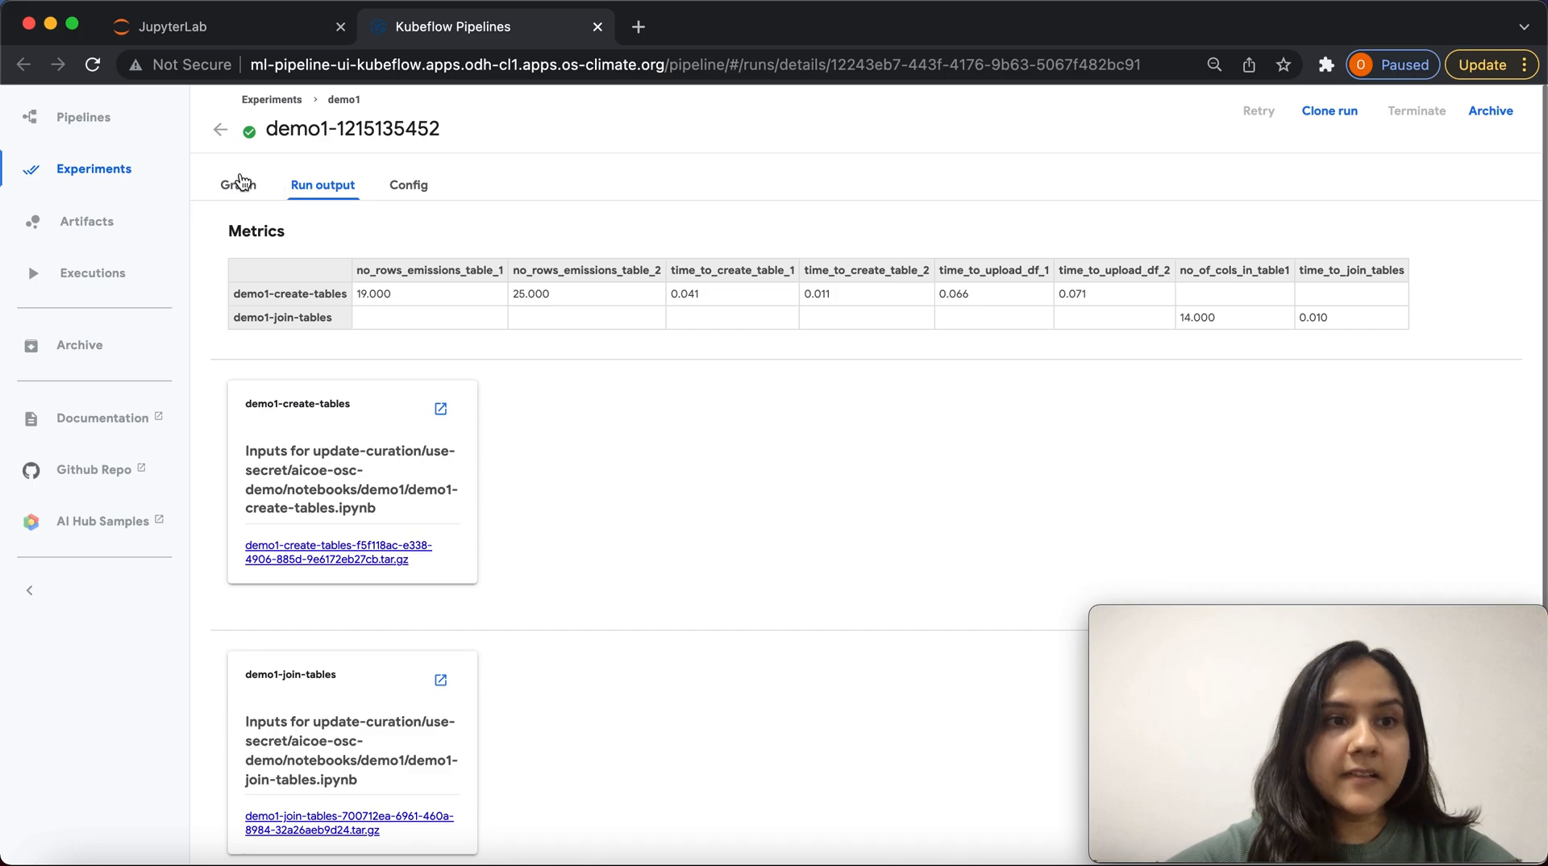
click(93, 168)
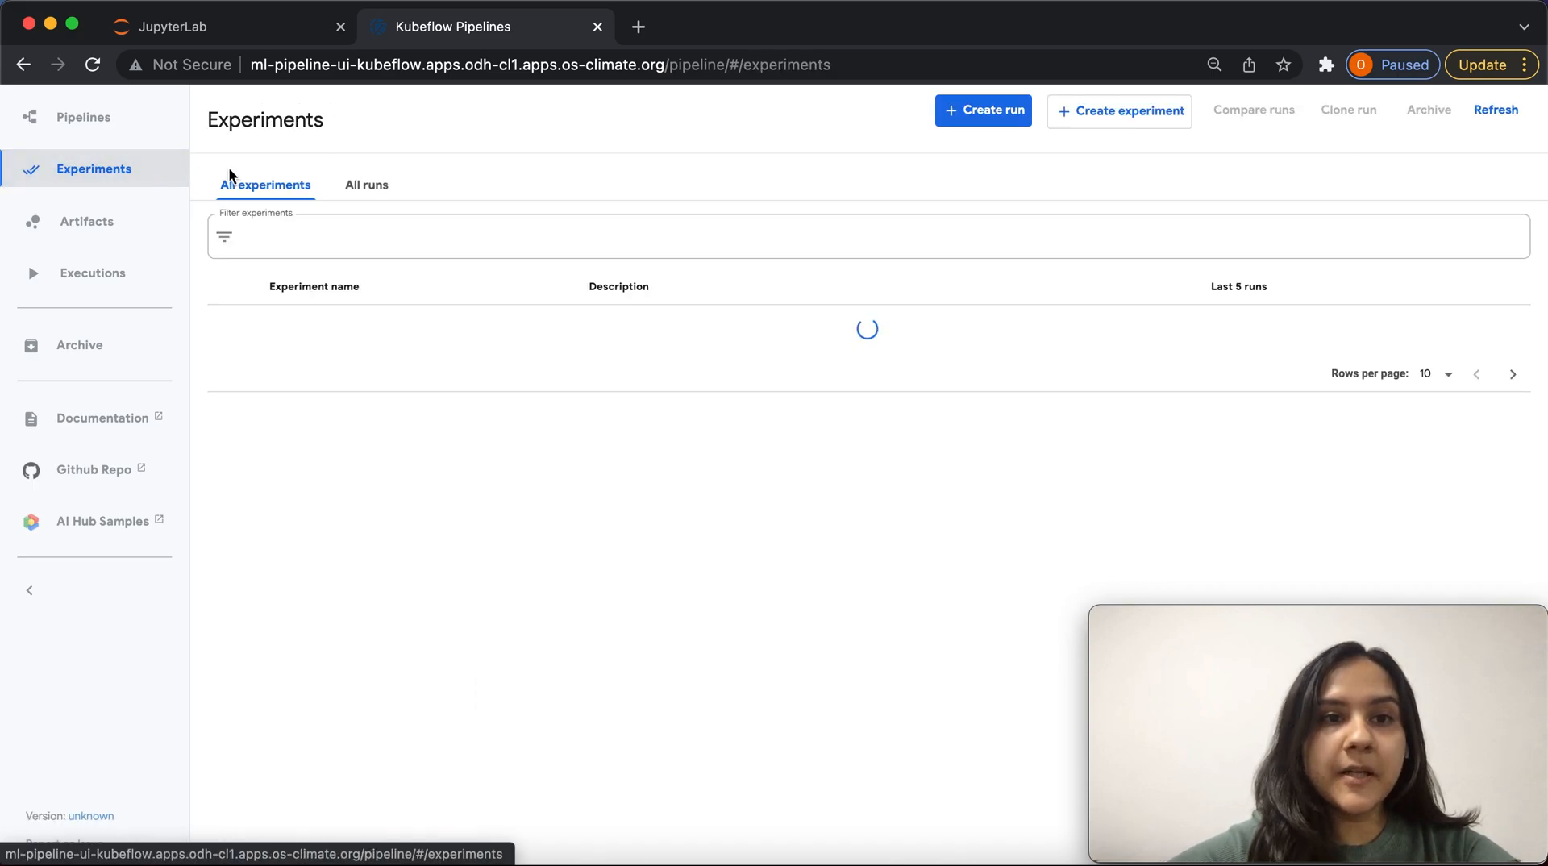
In All runs, select the top three demo1 runs and compare them
click(366, 184)
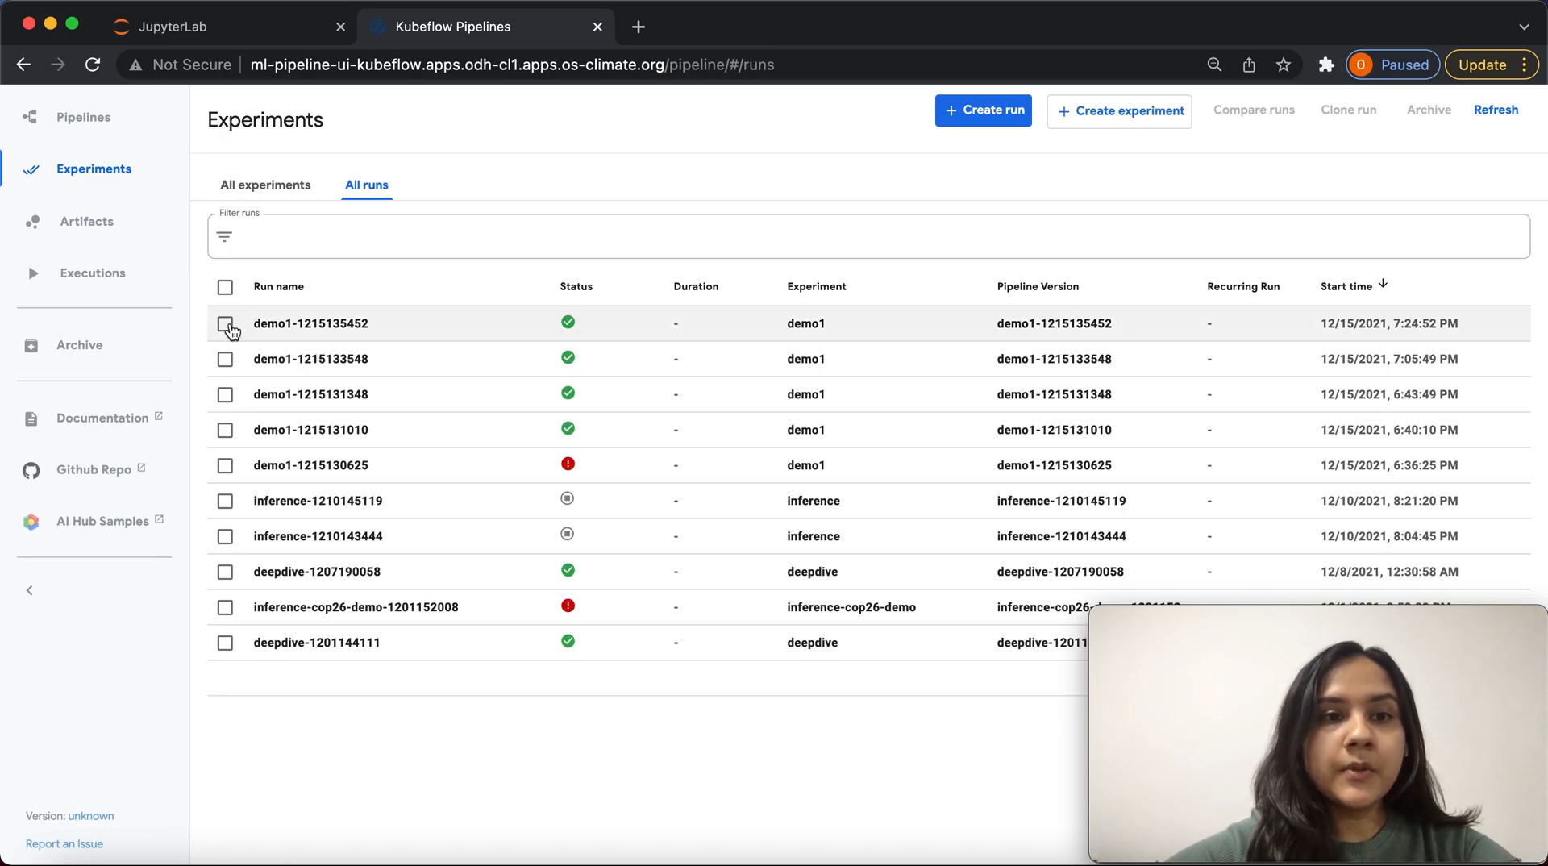
click(225, 359)
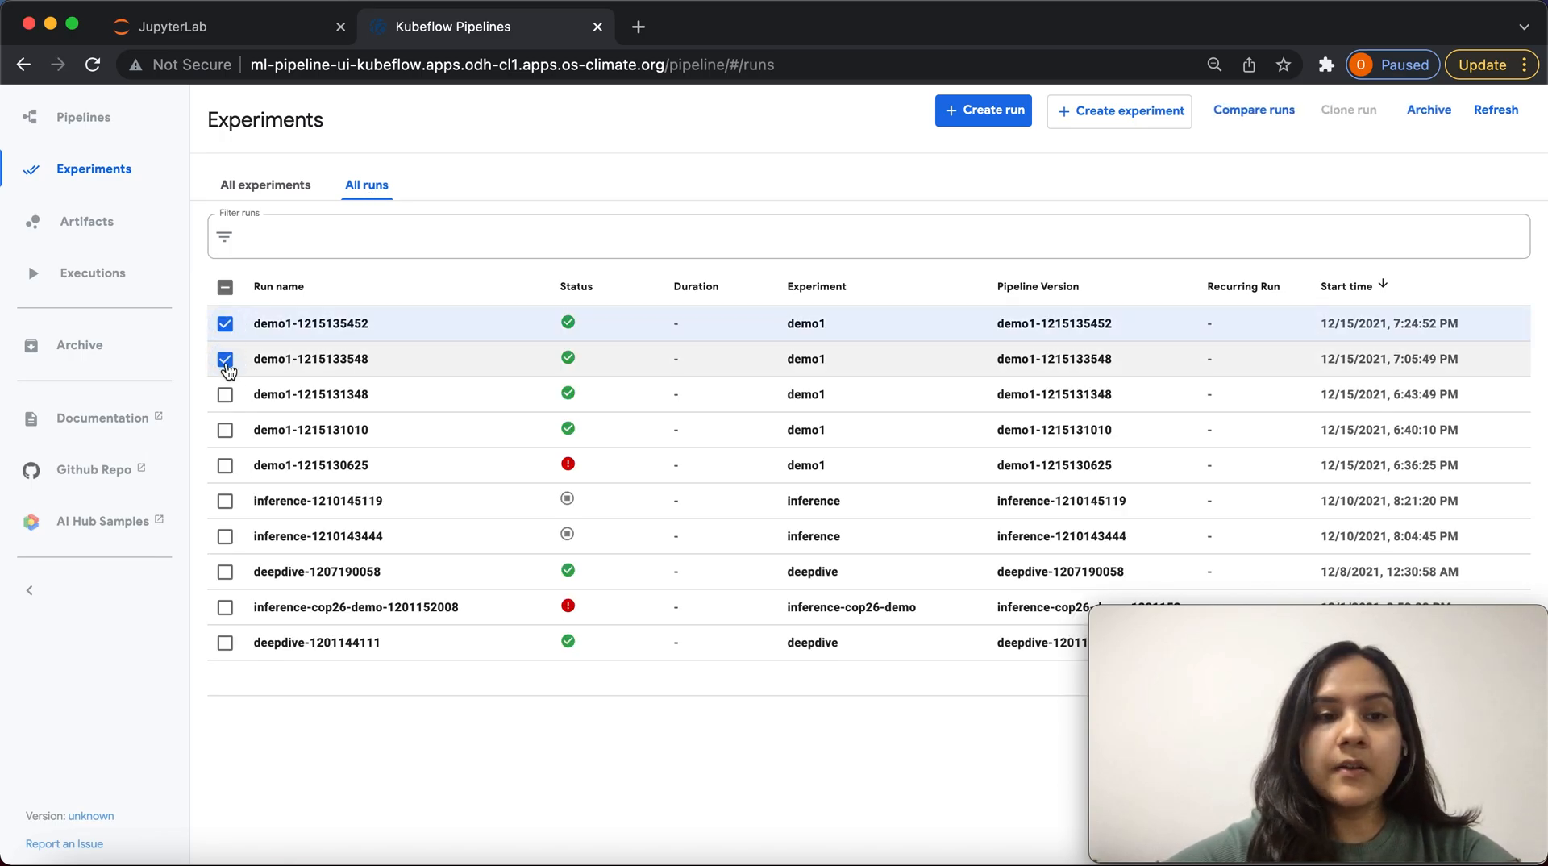
click(225, 394)
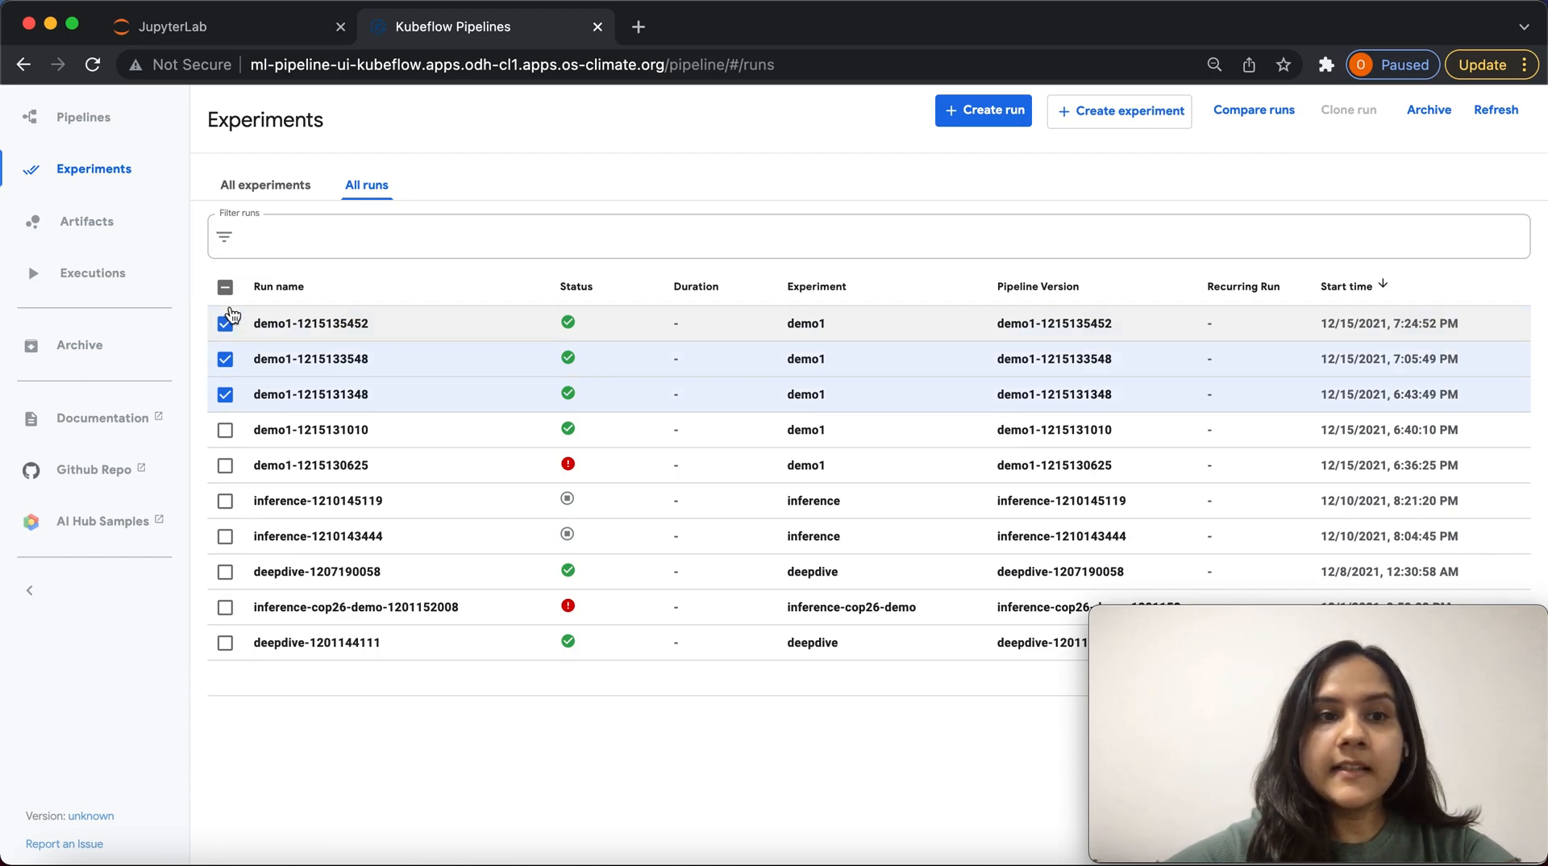
mouse_move(1253, 109)
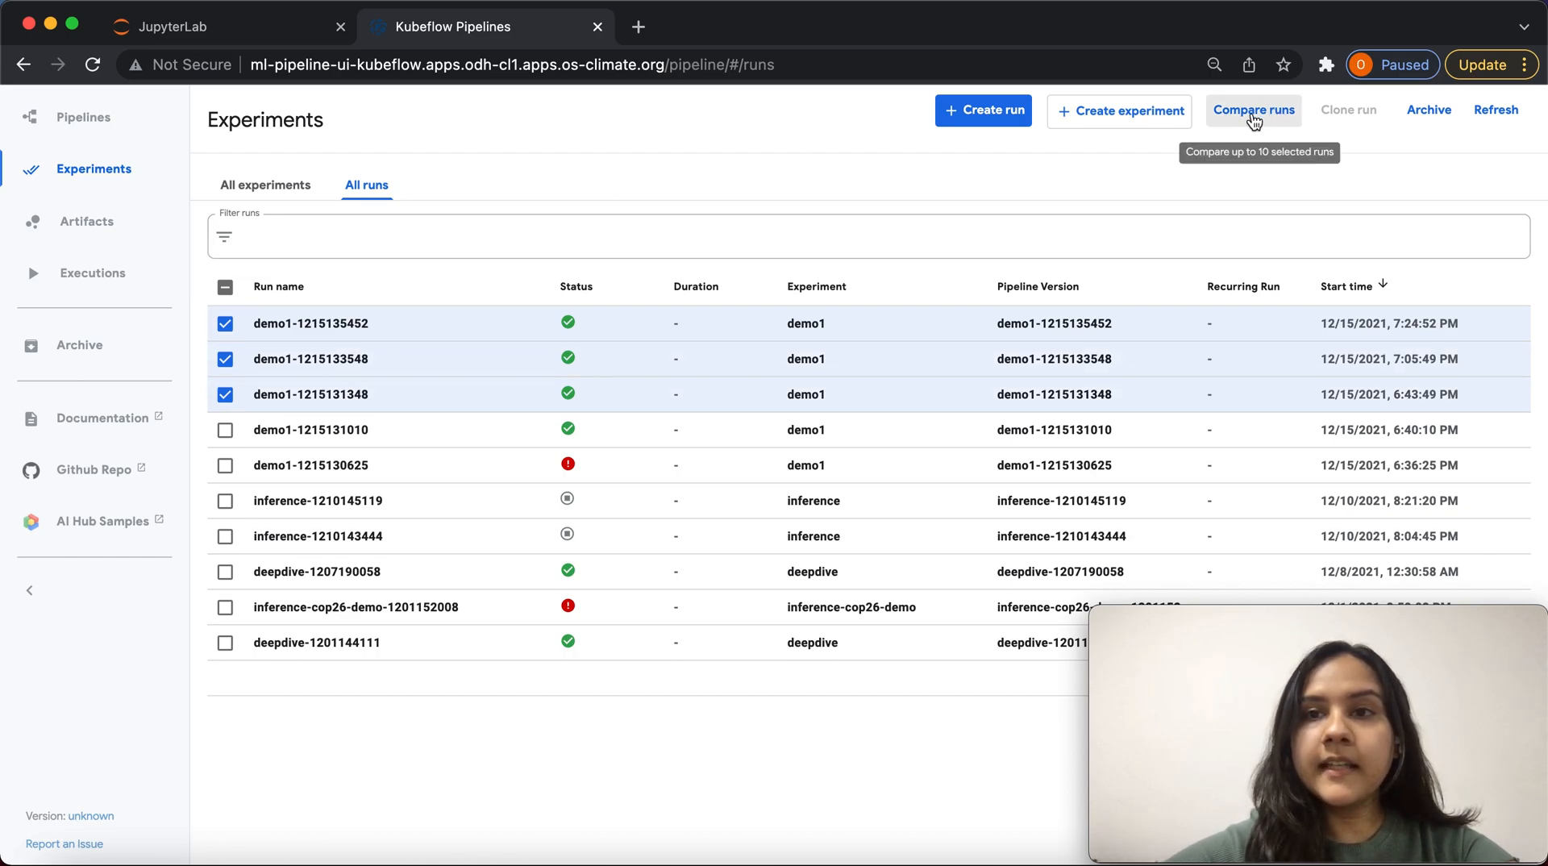
click(1253, 110)
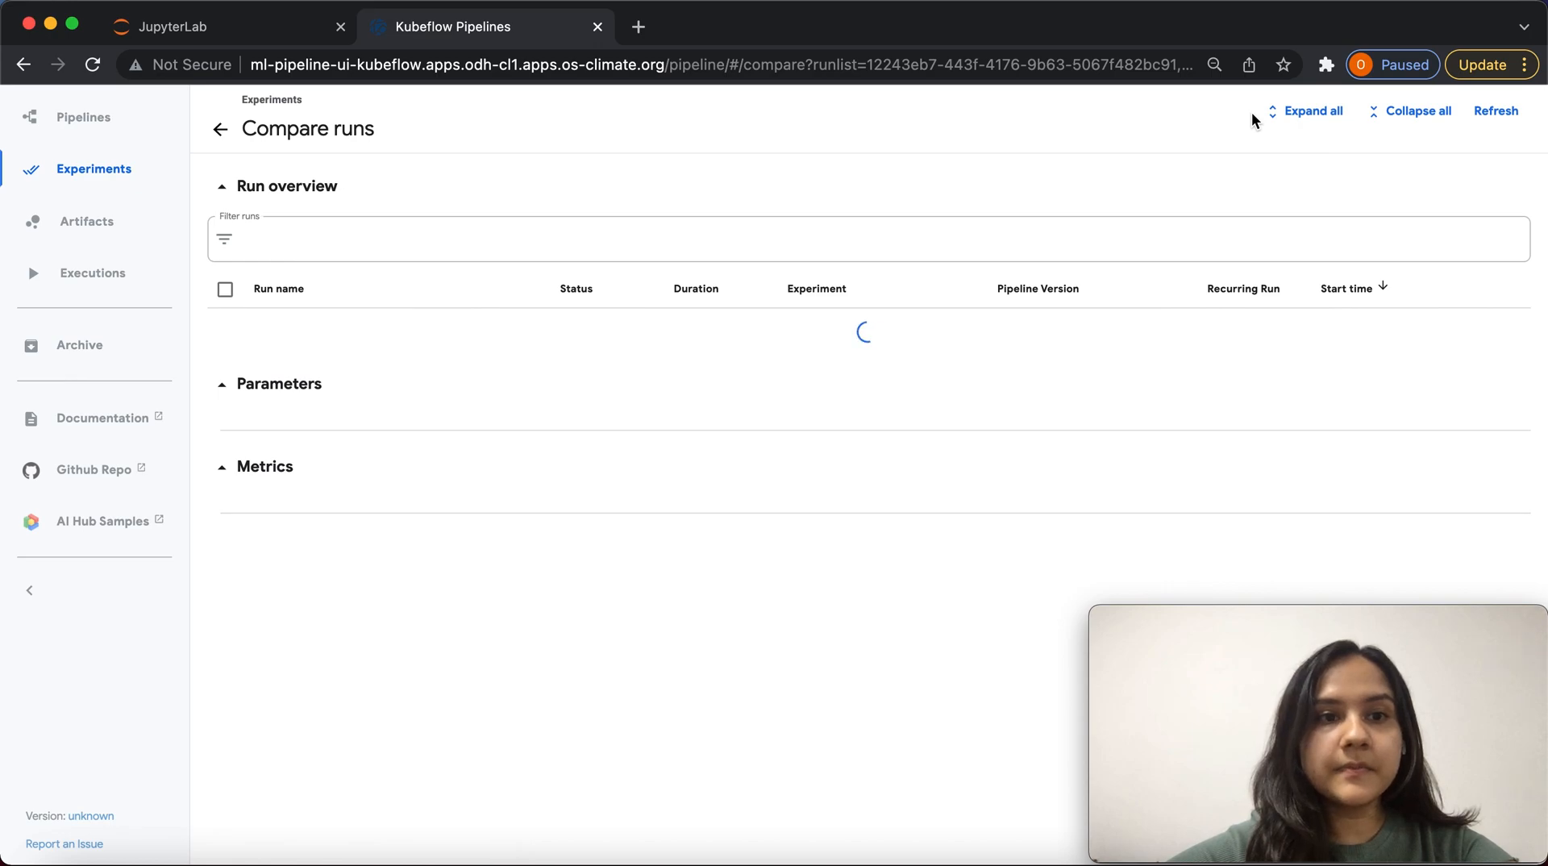
scroll(down, 3)
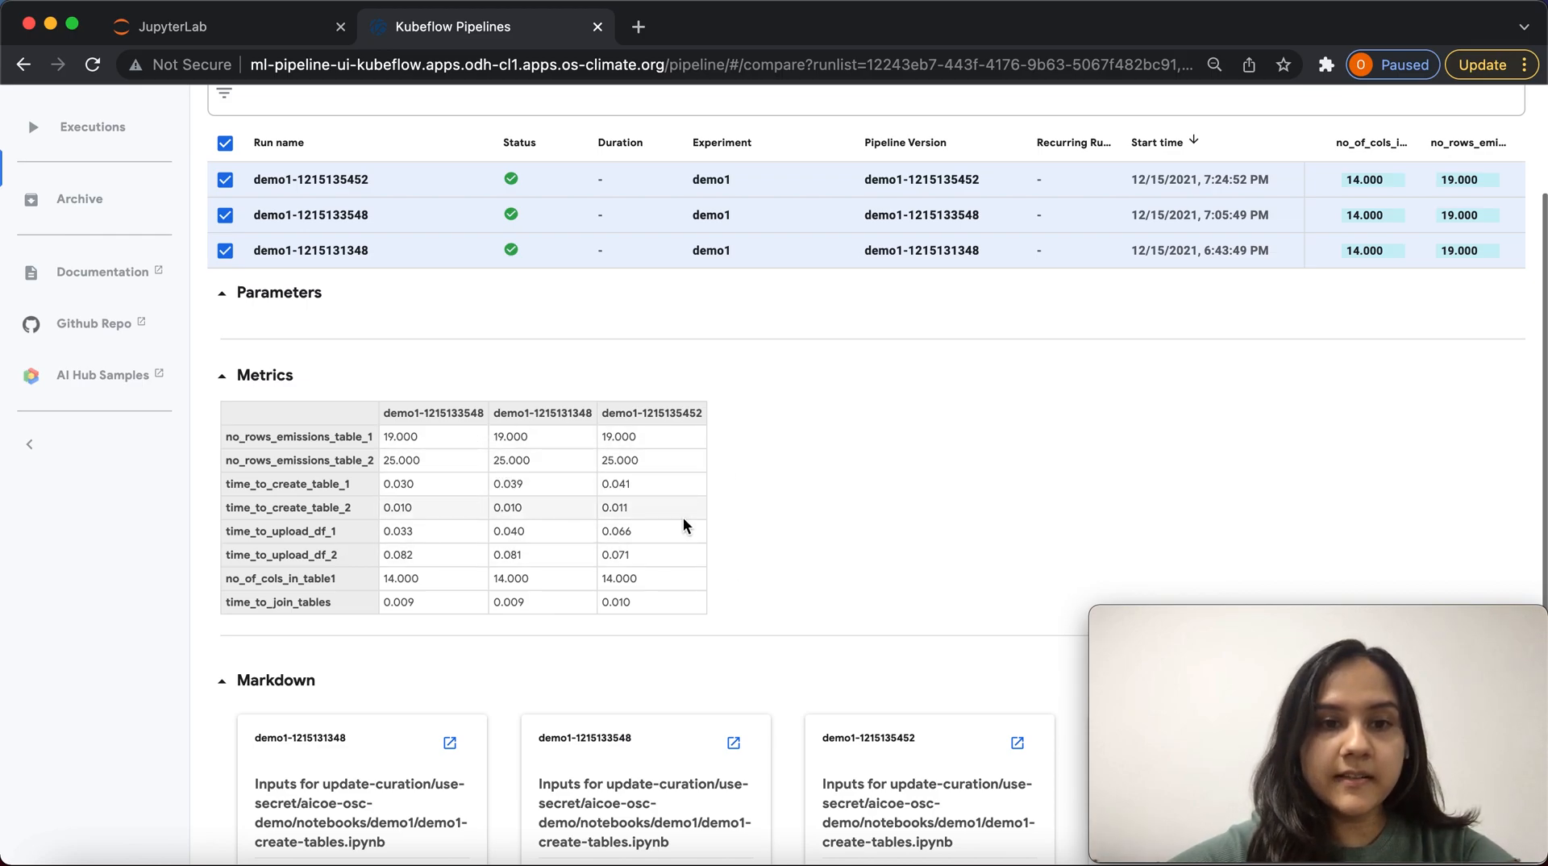
mouse_move(684, 526)
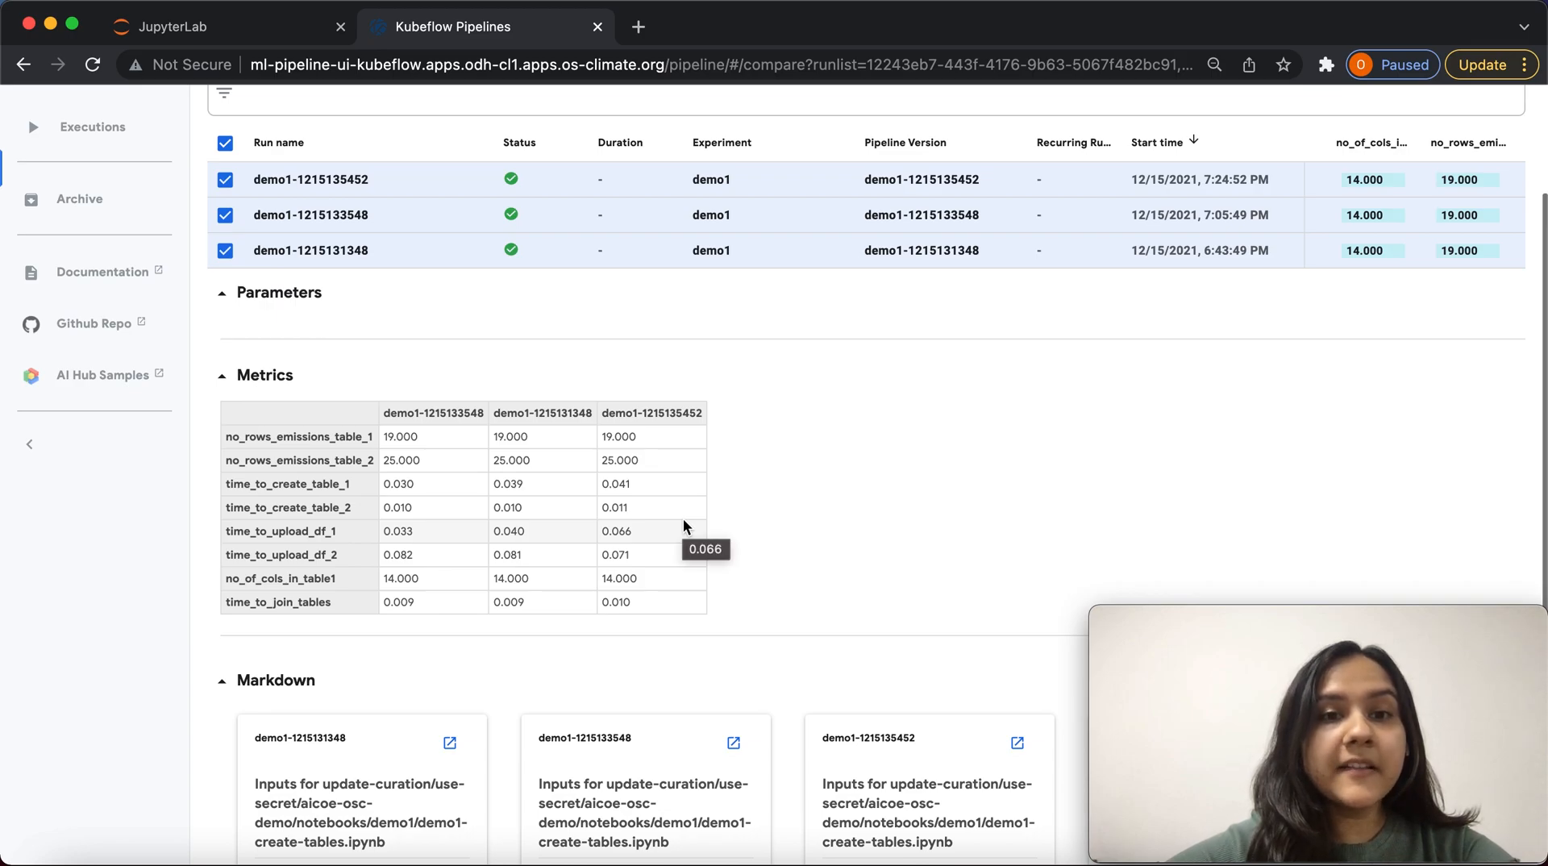